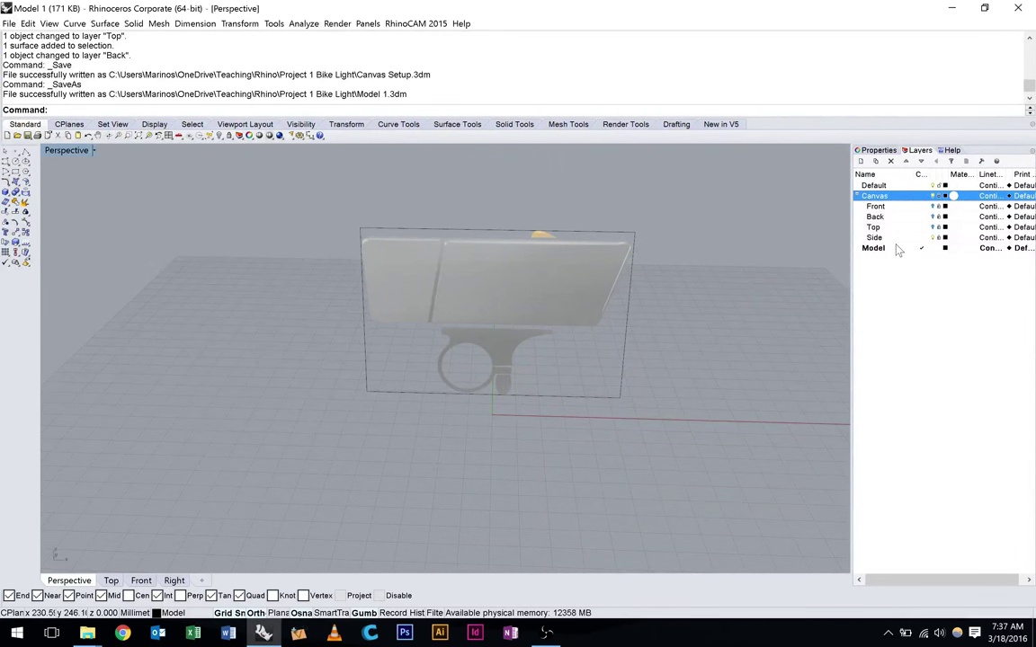
# Step: Leave the Rhino model to browse the C: drive for the bike light brief
pyautogui.click(874, 249)
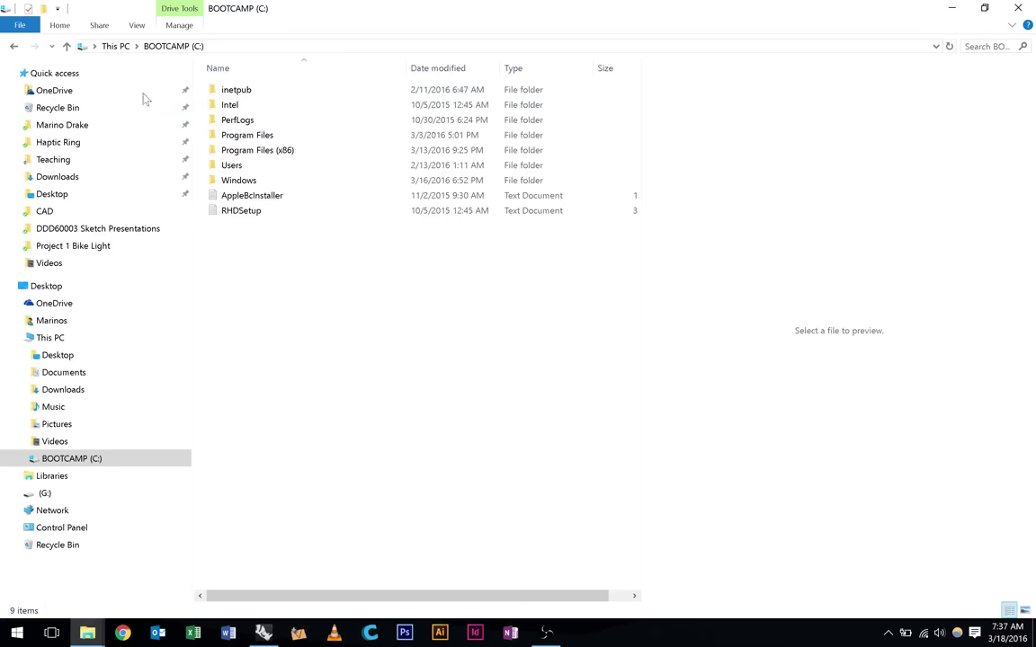
# Step: Read the 36 and 34 dimensions on page 2 of BikeLight Brief.pdf
pyautogui.click(52, 158)
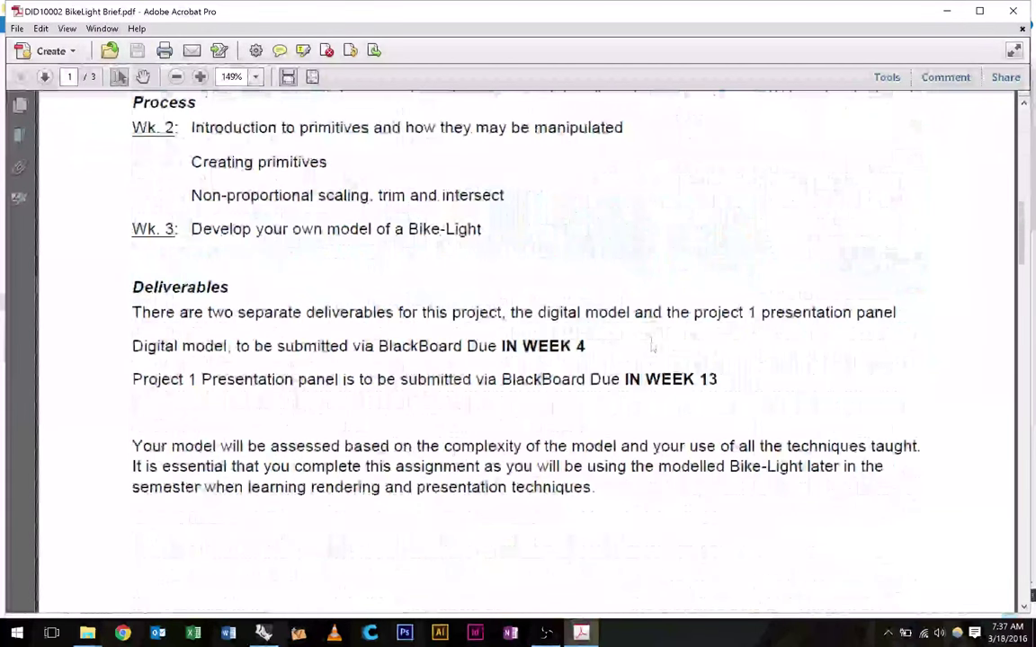
pyautogui.click(43, 75)
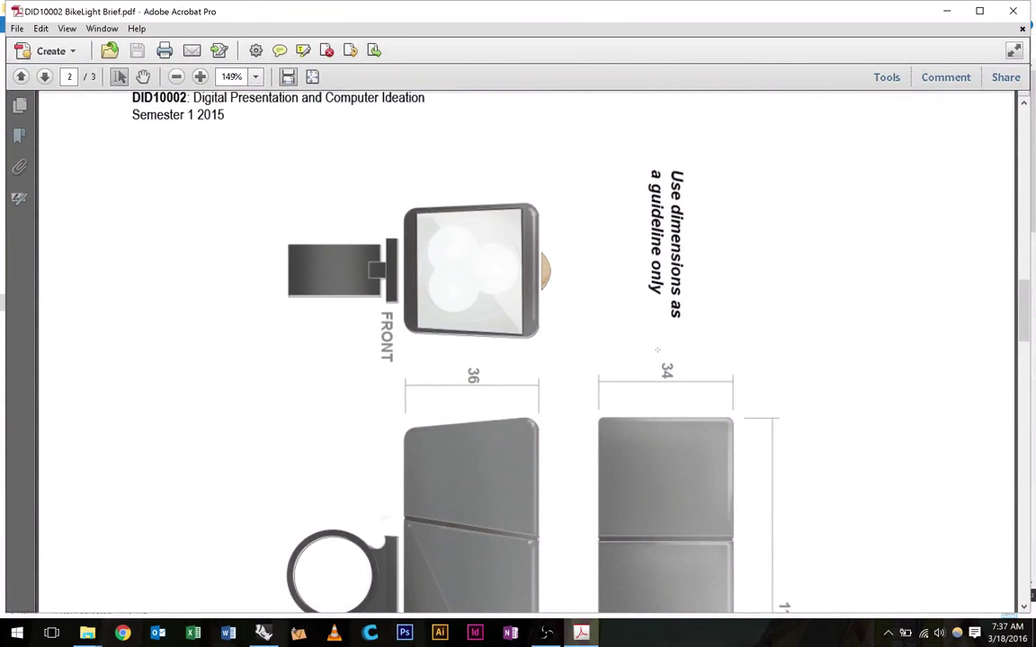
pyautogui.scroll(-3)
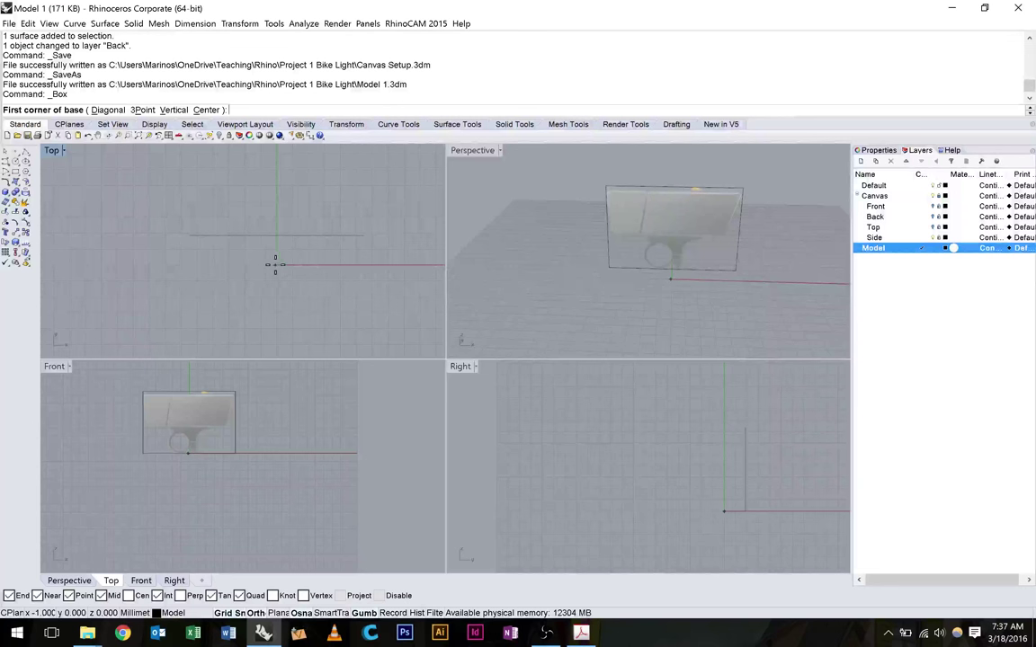
# Step: Start the 110-long box with its first corner at the origin in Top view
pyautogui.click(275, 264)
pyautogui.write('110')
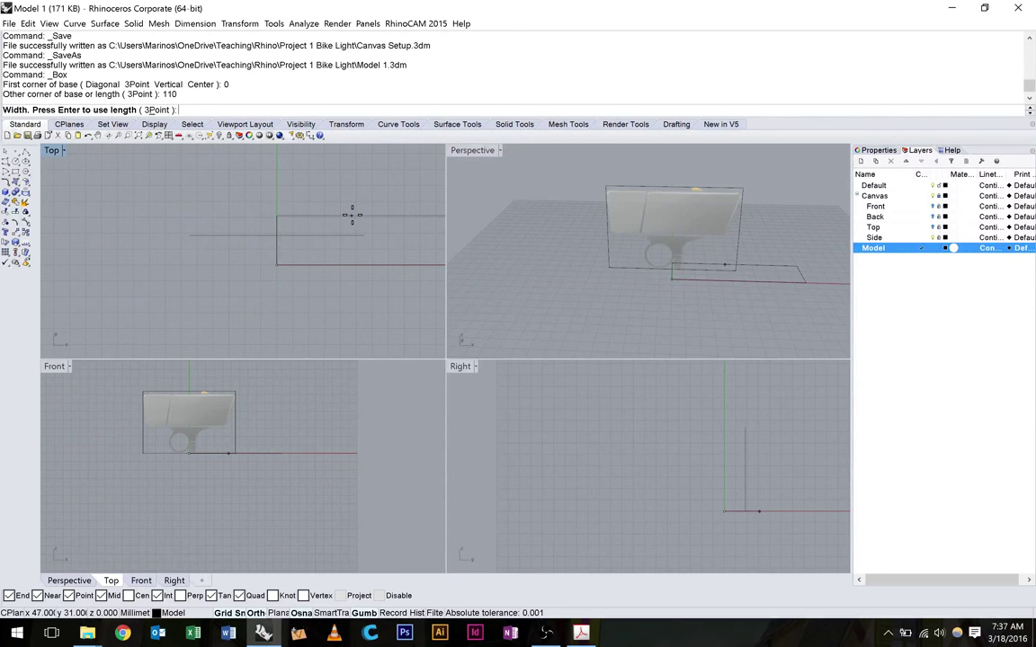
pyautogui.moveTo(352, 216)
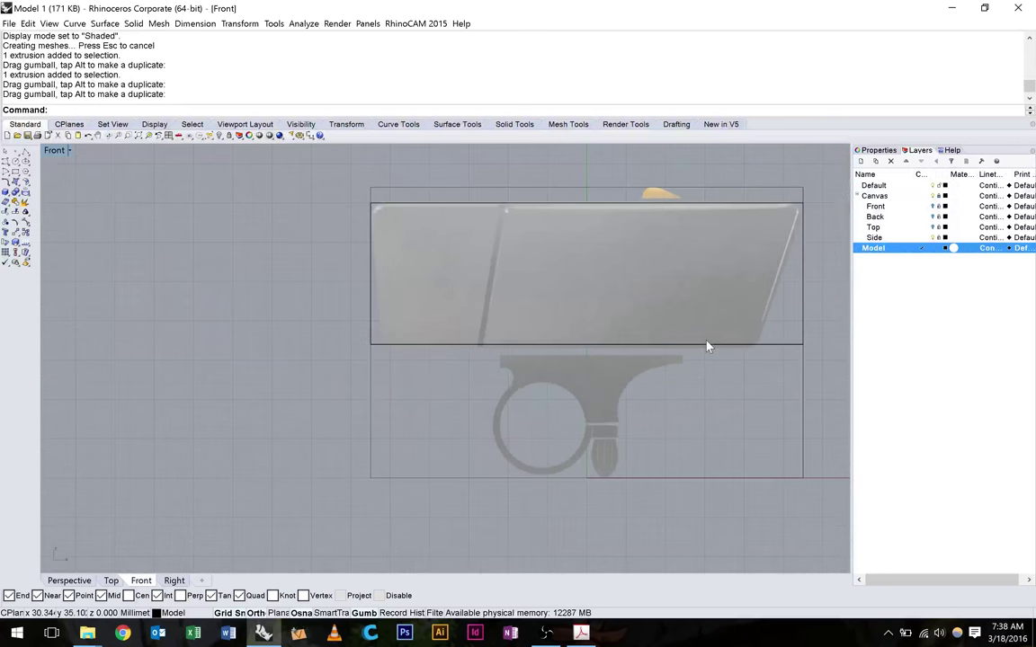
pyautogui.moveTo(728, 371)
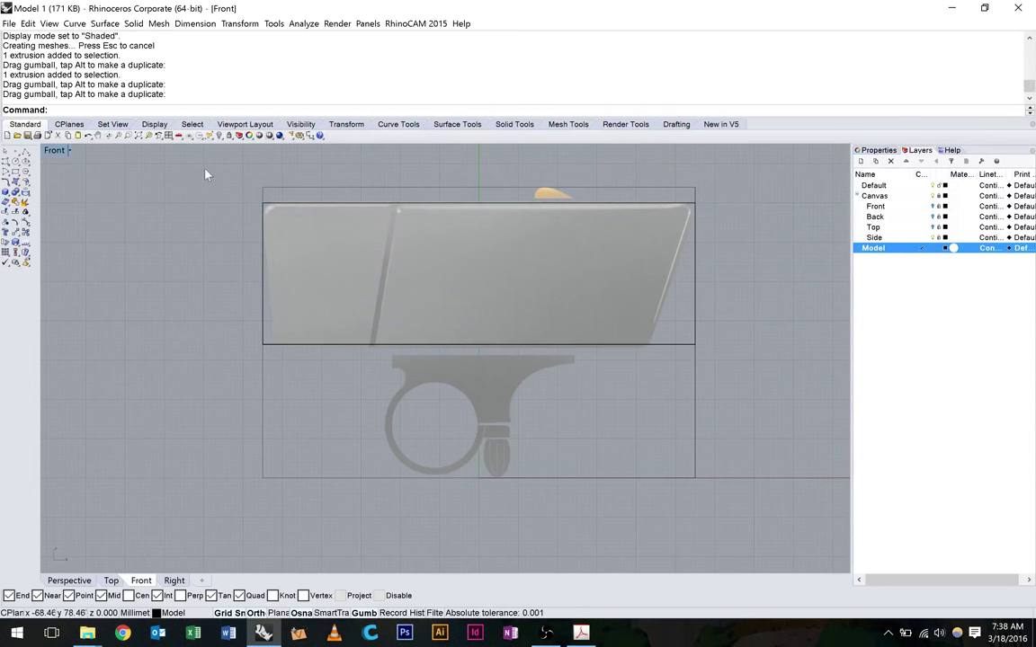
pyautogui.moveTo(44, 151)
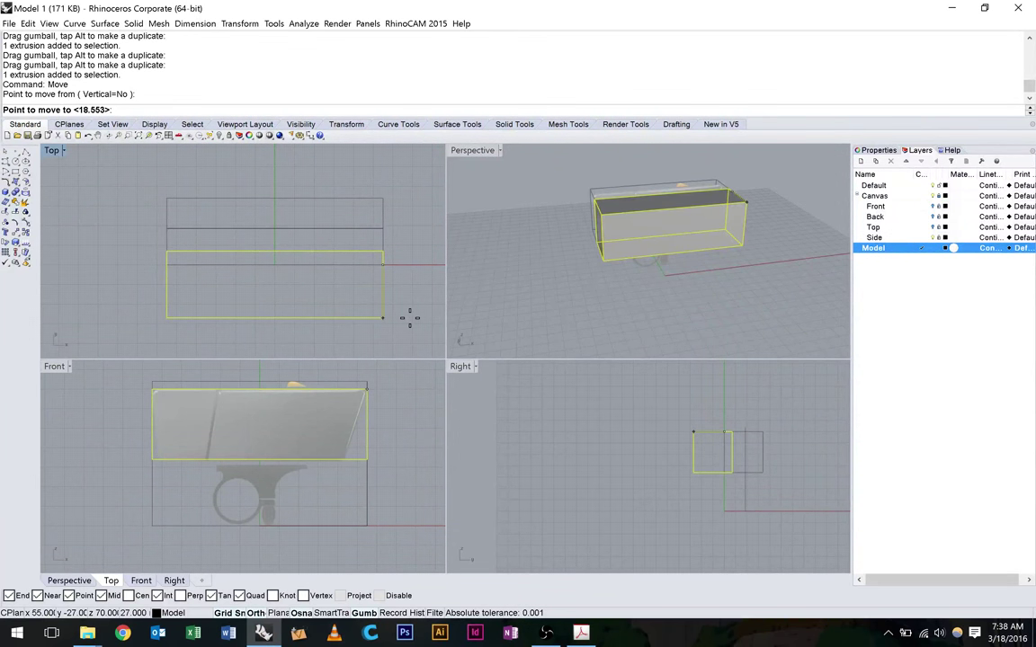
# Step: Move the box by 34/2 so it sits centred over the light body drawing
pyautogui.write('34/2')
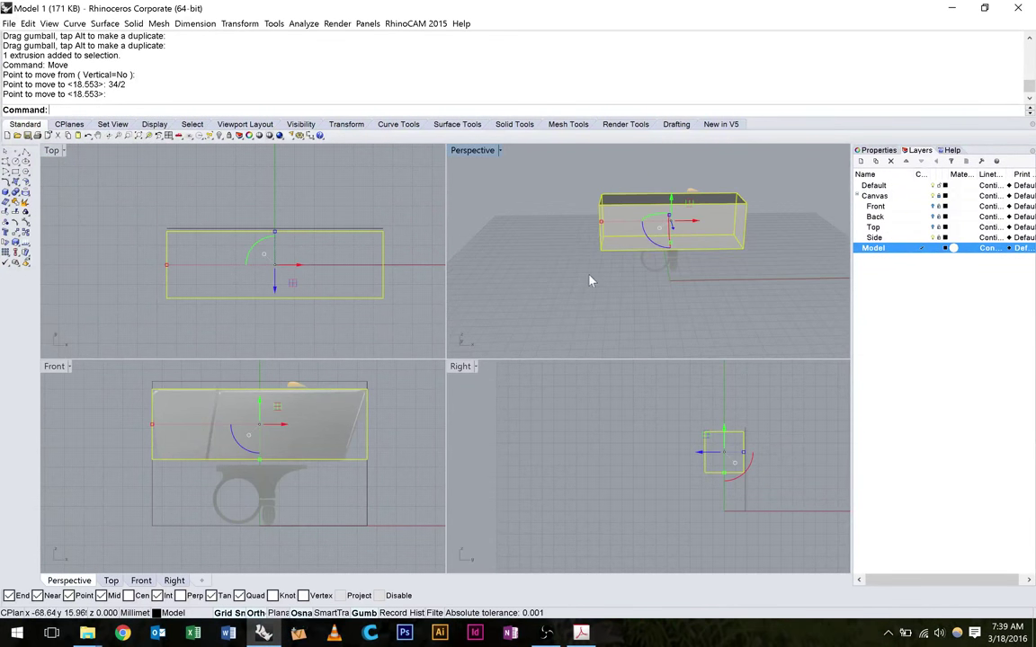
pyautogui.moveTo(553, 227)
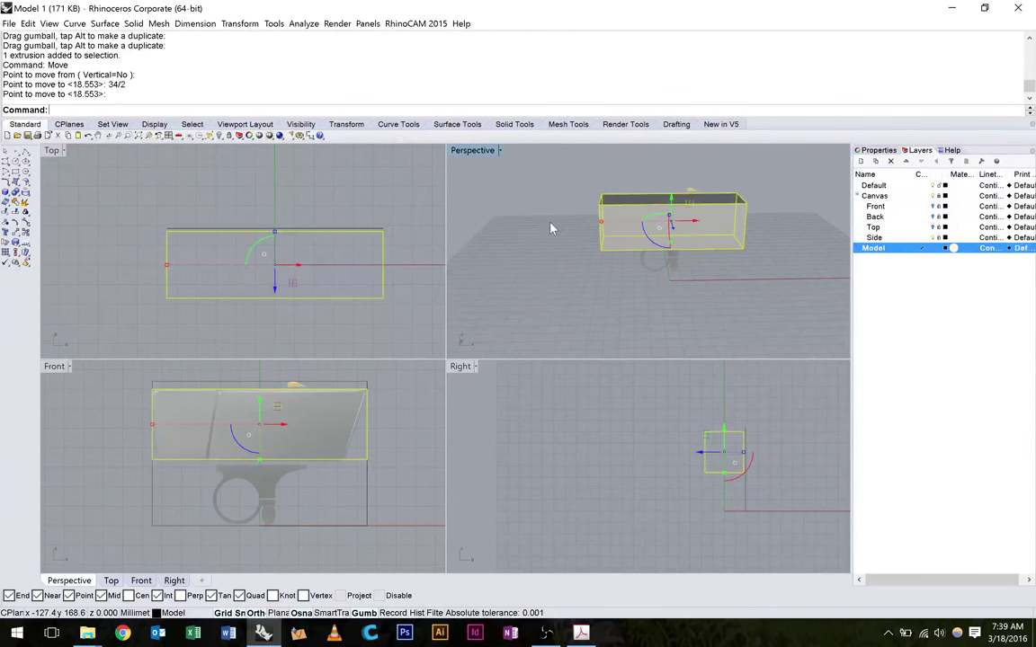
pyautogui.moveTo(539, 232)
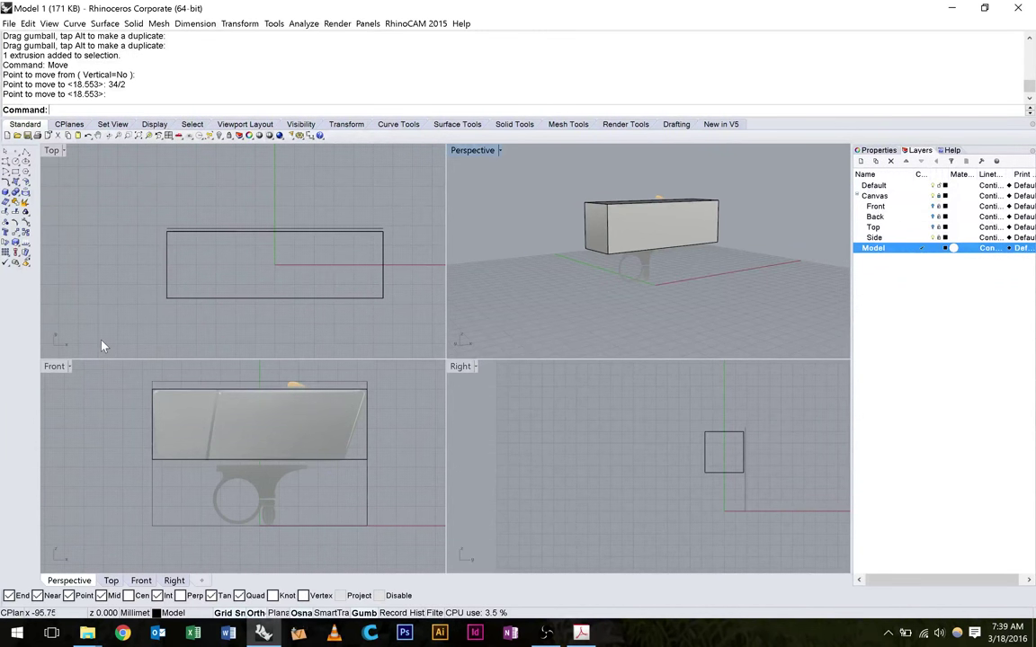
pyautogui.doubleClick(54, 151)
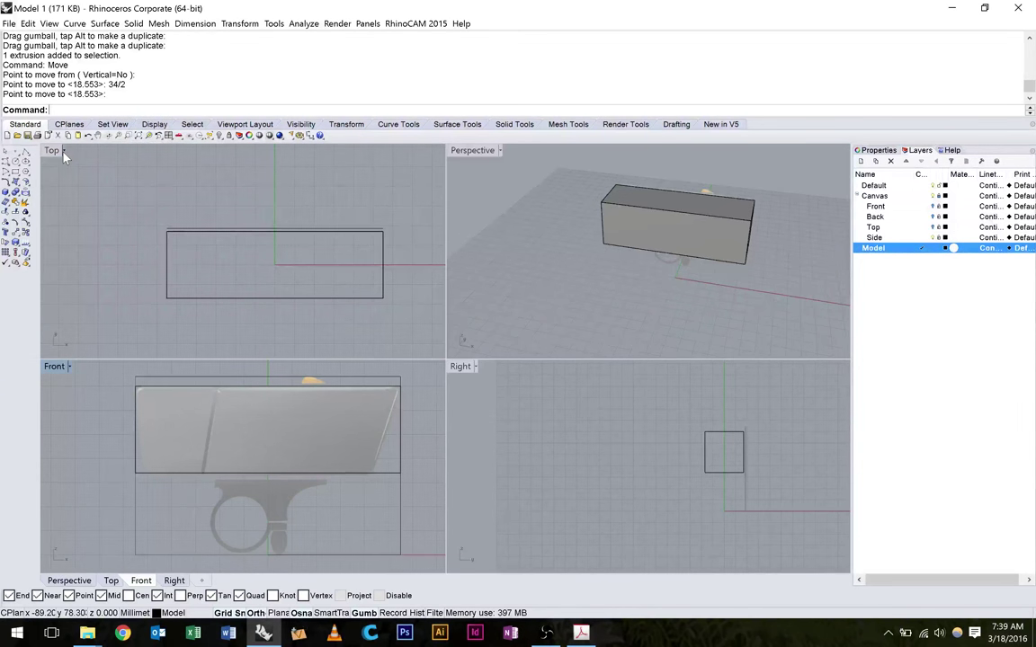
# Step: Turn on the box's solid points and enlarge Front view to drag its corners
pyautogui.click(133, 23)
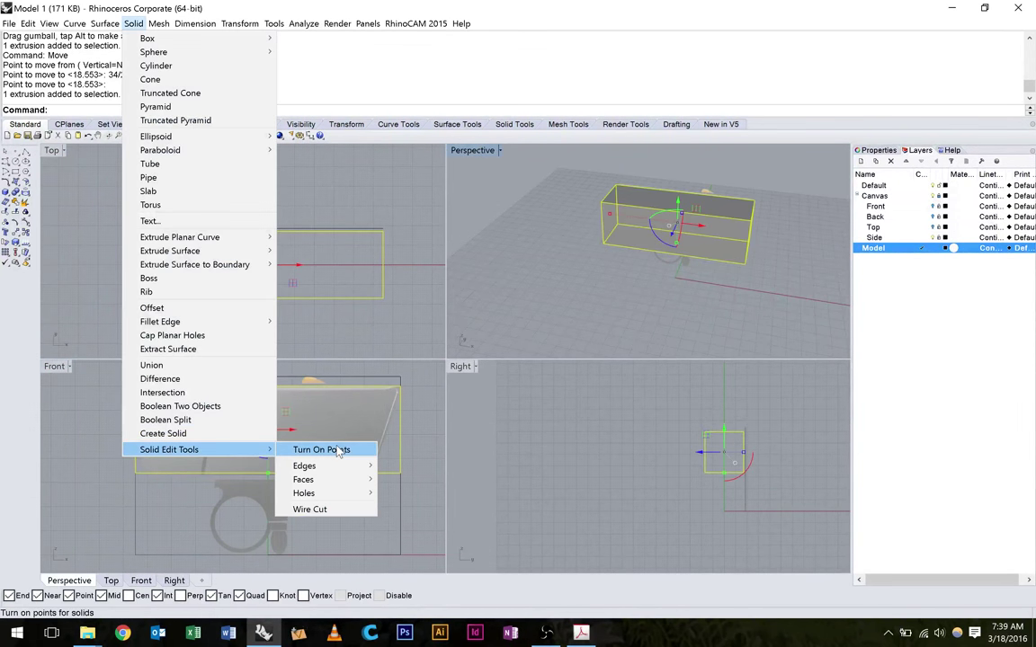
pyautogui.click(320, 450)
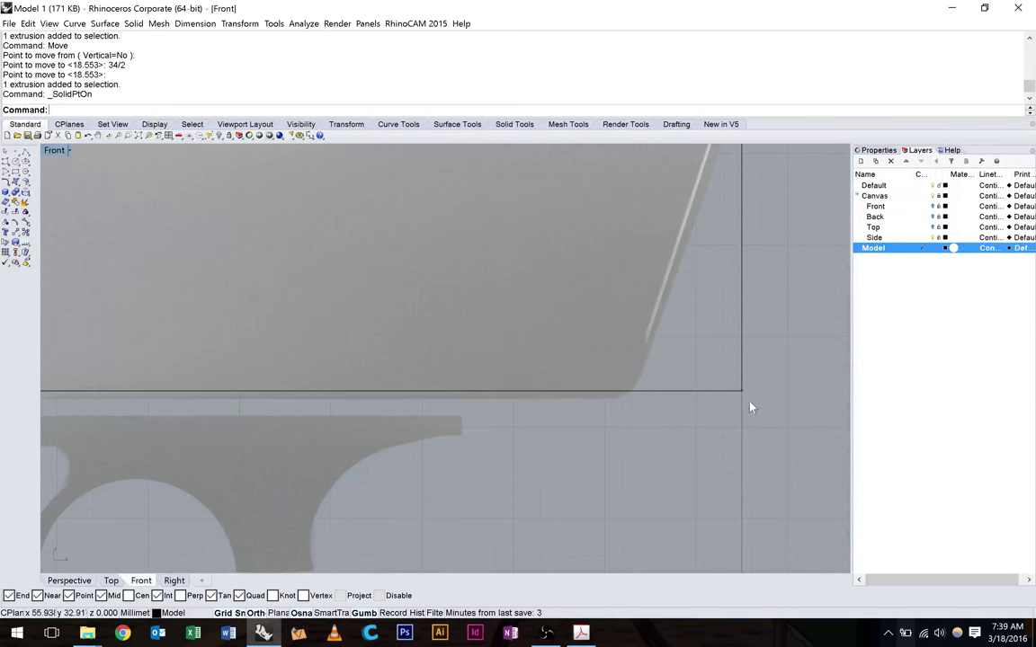
pyautogui.moveTo(669, 409)
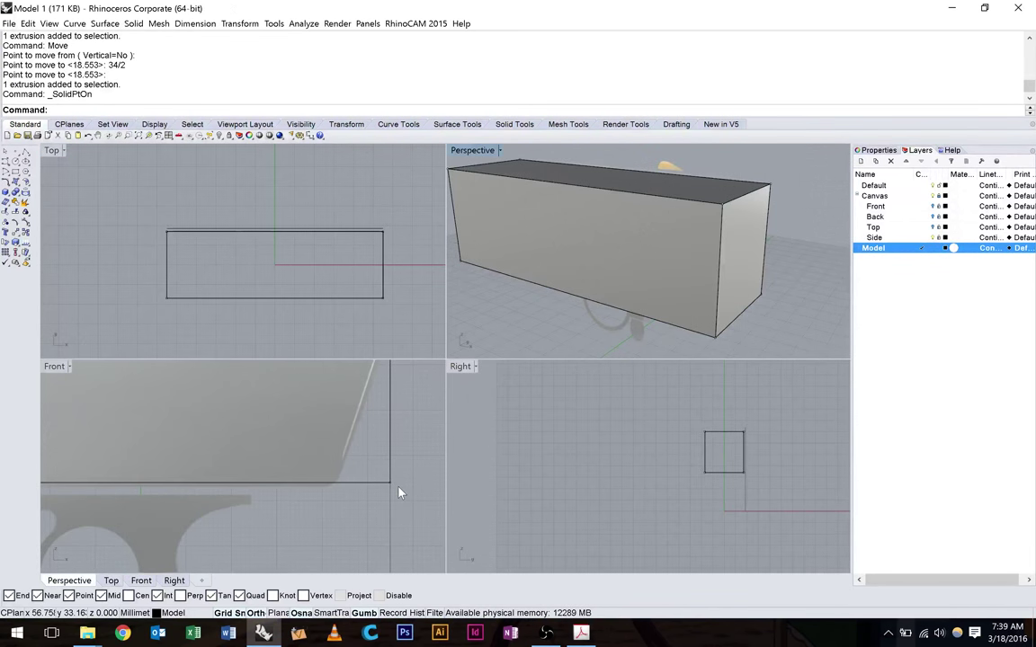
pyautogui.moveTo(404, 497)
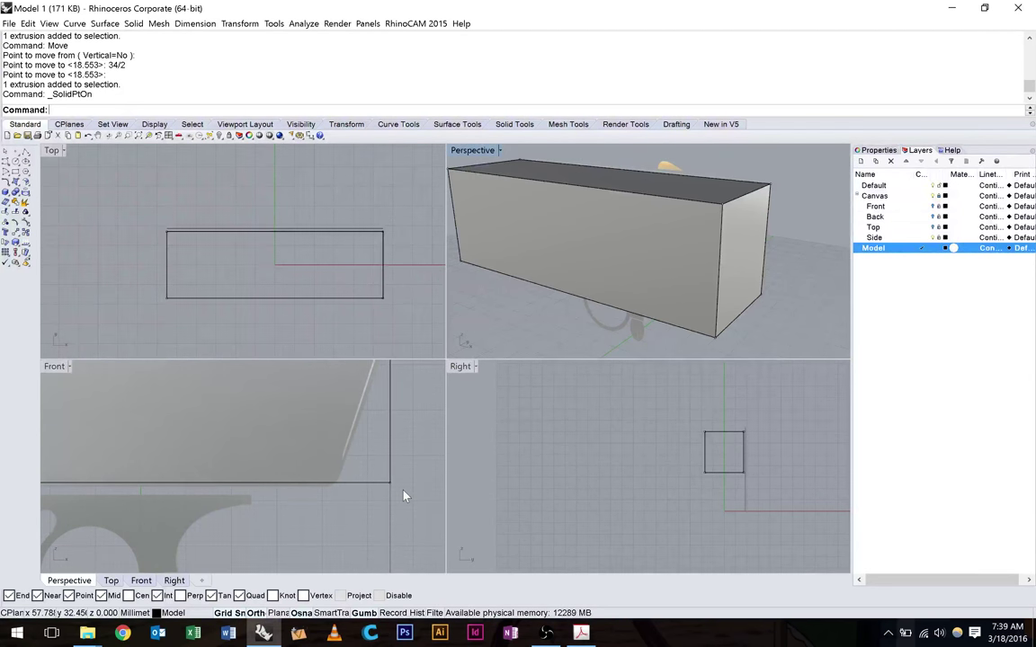
pyautogui.doubleClick(54, 151)
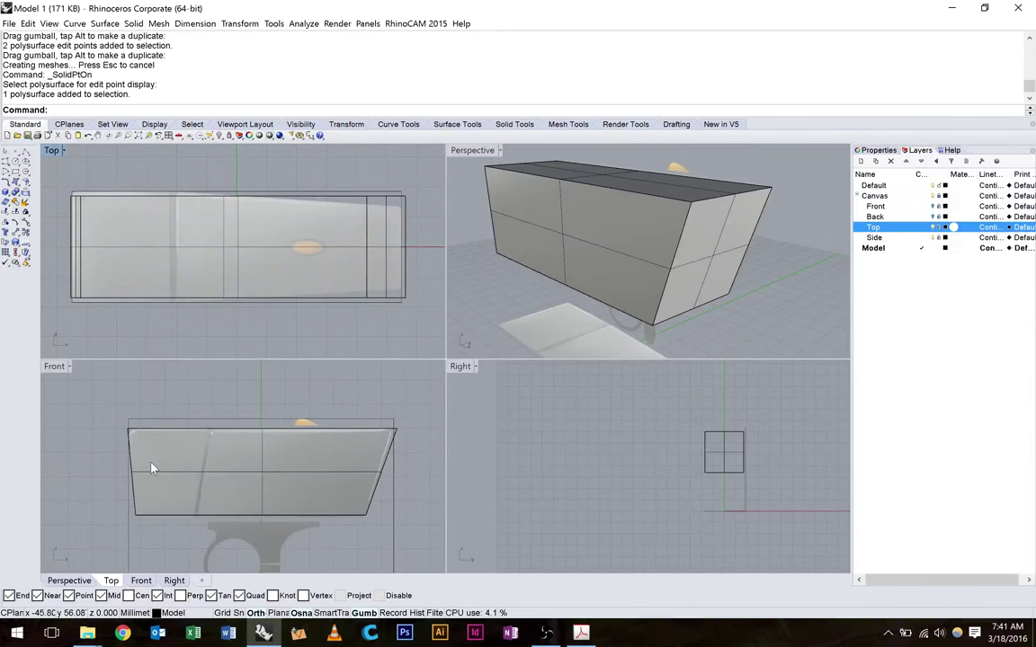
pyautogui.moveTo(51, 378)
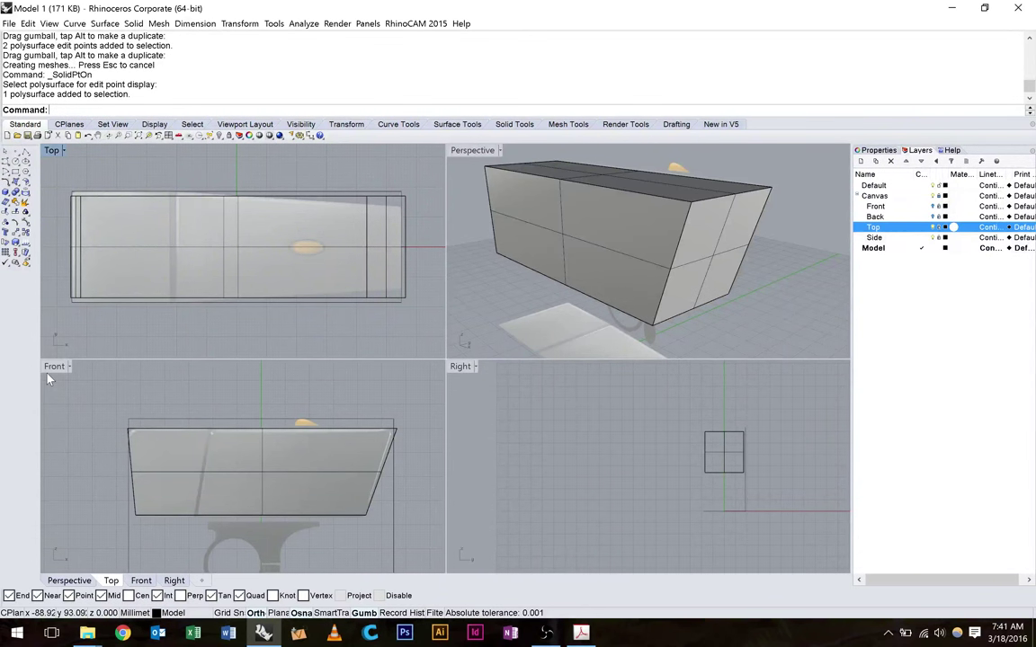
# Step: Draw a thin tall cutting box standing through the tapered body in Front view
pyautogui.click(13, 192)
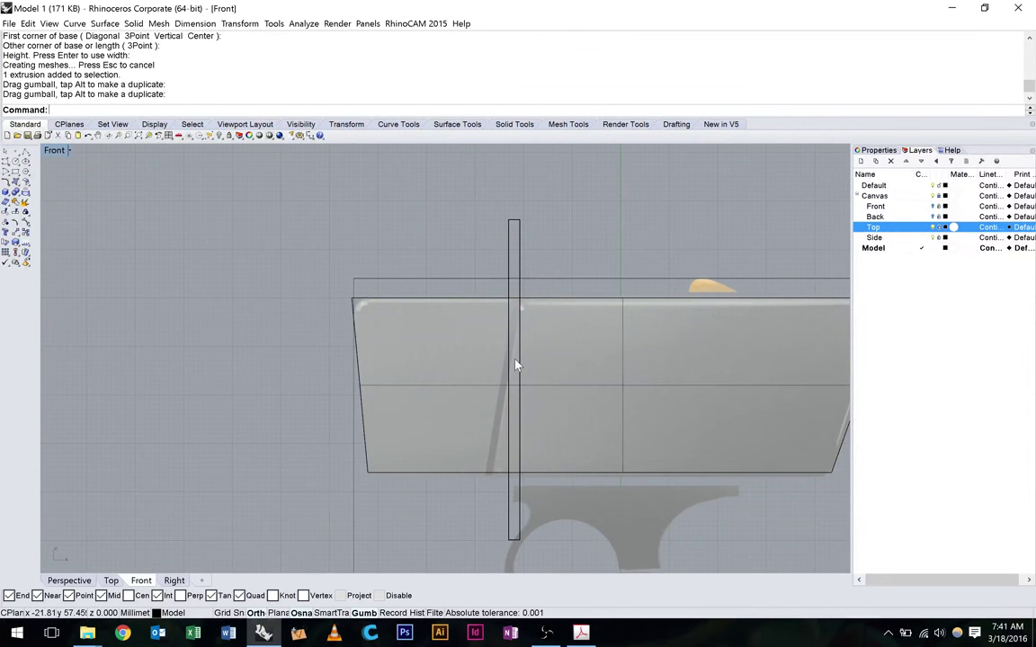
pyautogui.moveTo(526, 243)
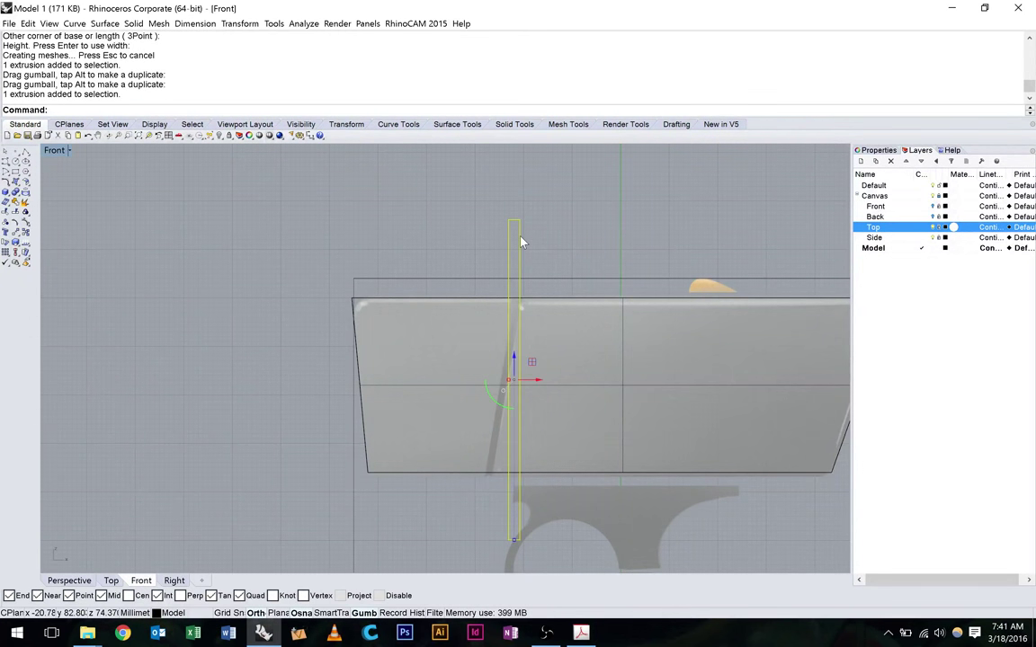
# Step: Rotate the cutting box about its bottom end so it leans across the body
pyautogui.write('Rotate')
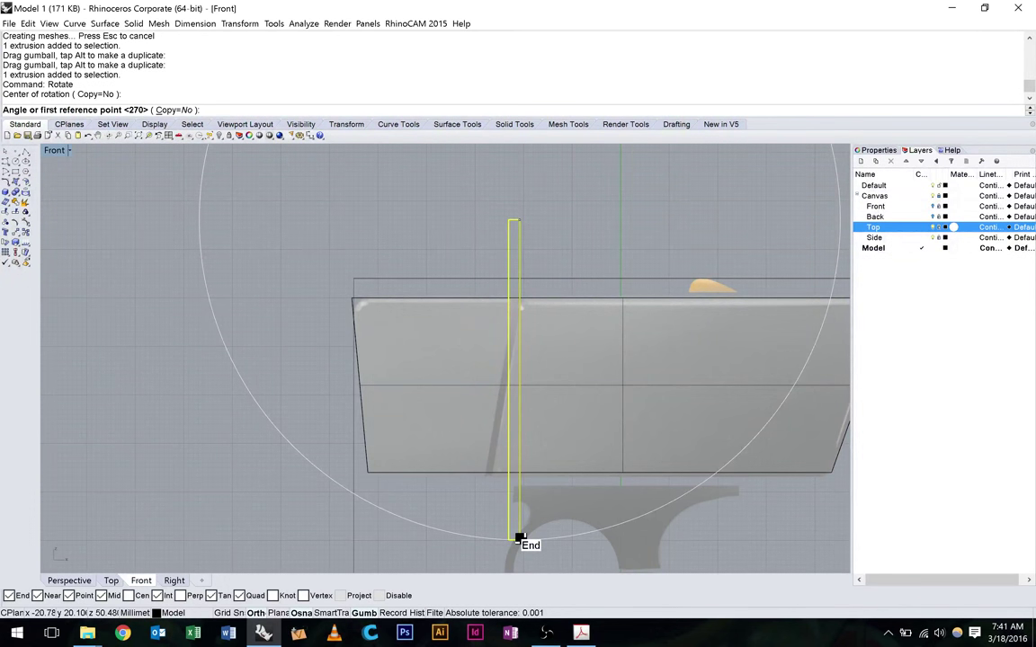
pyautogui.click(520, 540)
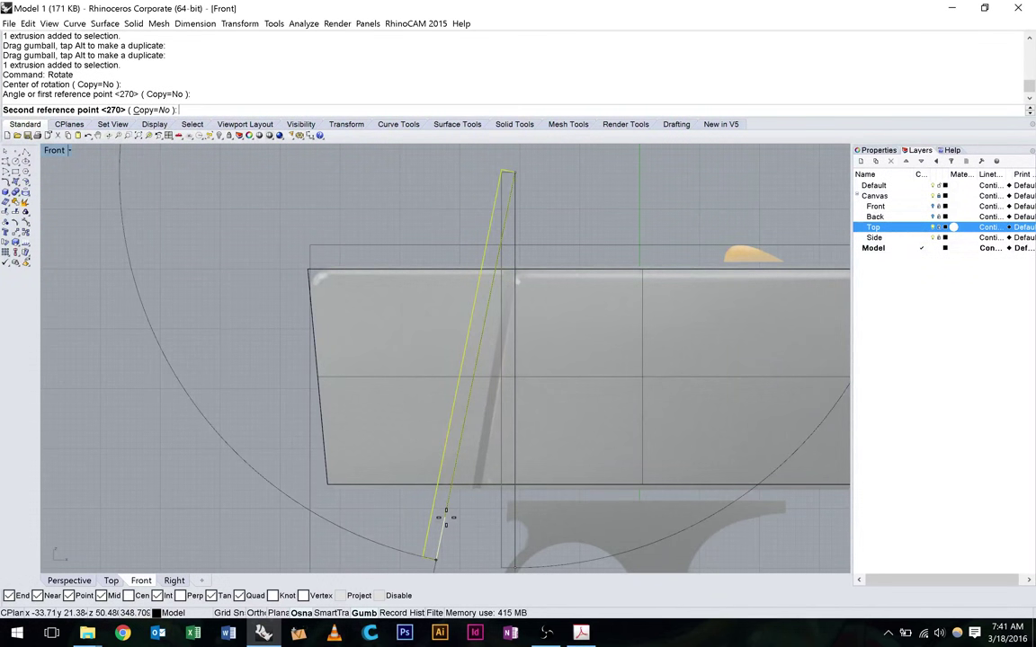
pyautogui.click(482, 367)
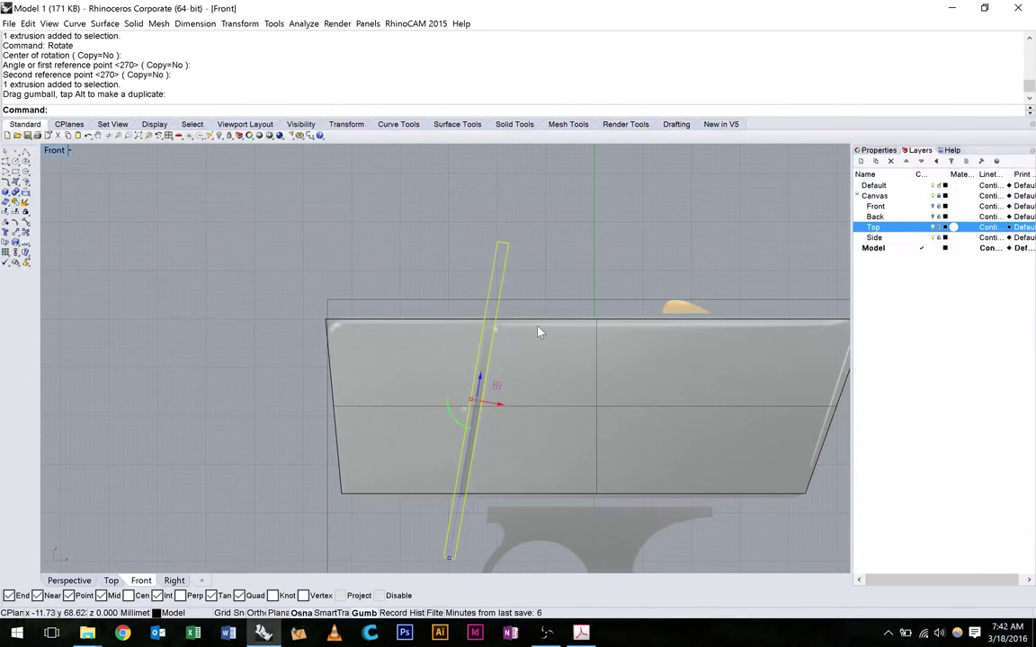
# Step: Scale the tilted cutter lengthwise past the body's top edge and view it in Perspective
pyautogui.write('Scale')
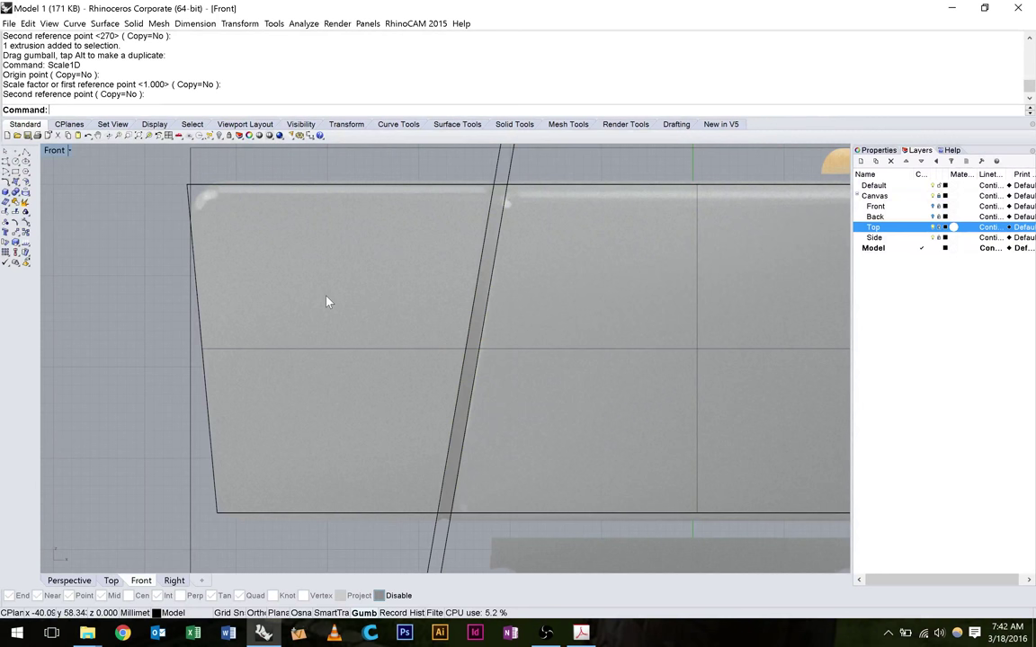
pyautogui.click(68, 579)
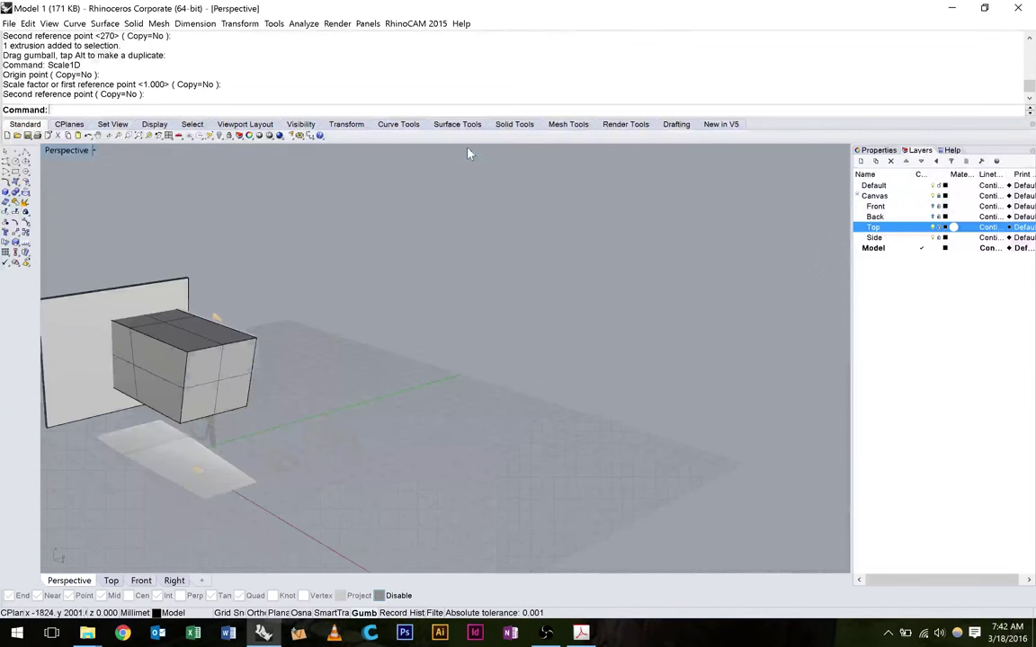
# Step: Orbit the view to inspect the body before the BooleanSplit
pyautogui.moveTo(467, 153); pyautogui.dragTo(684, 237)
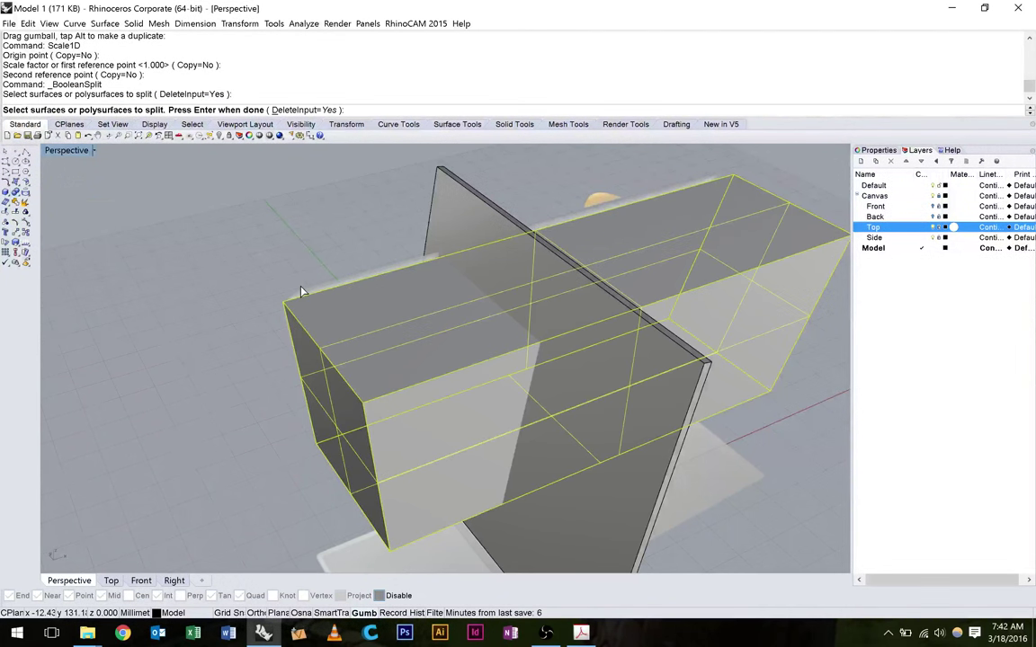
pyautogui.moveTo(262, 258)
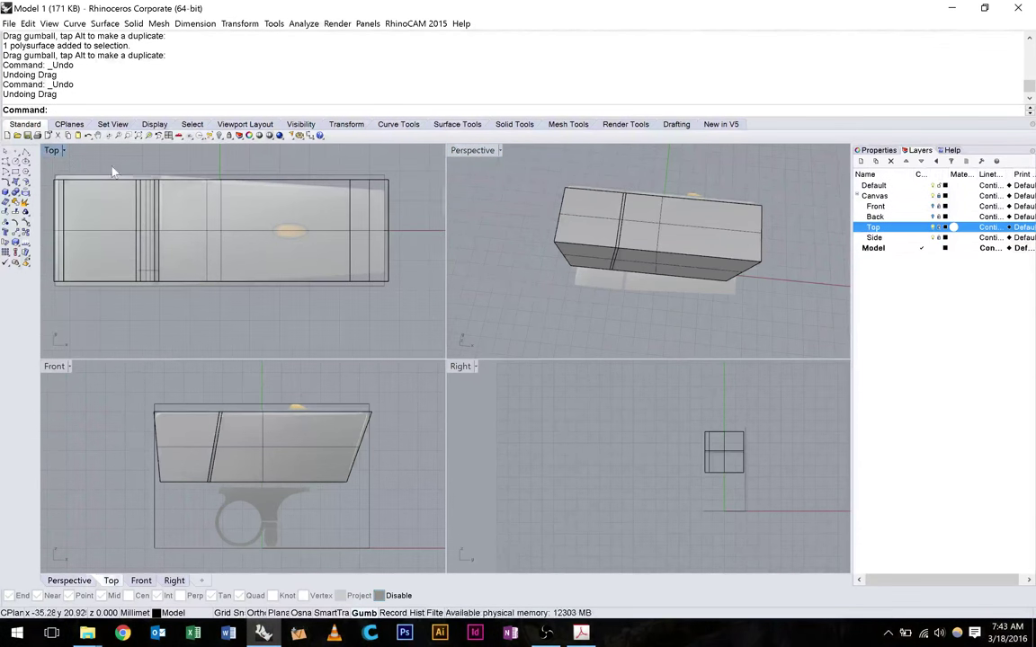
# Step: Enlarge Top view and select the split body blocks to show their solid points
pyautogui.doubleClick(50, 151)
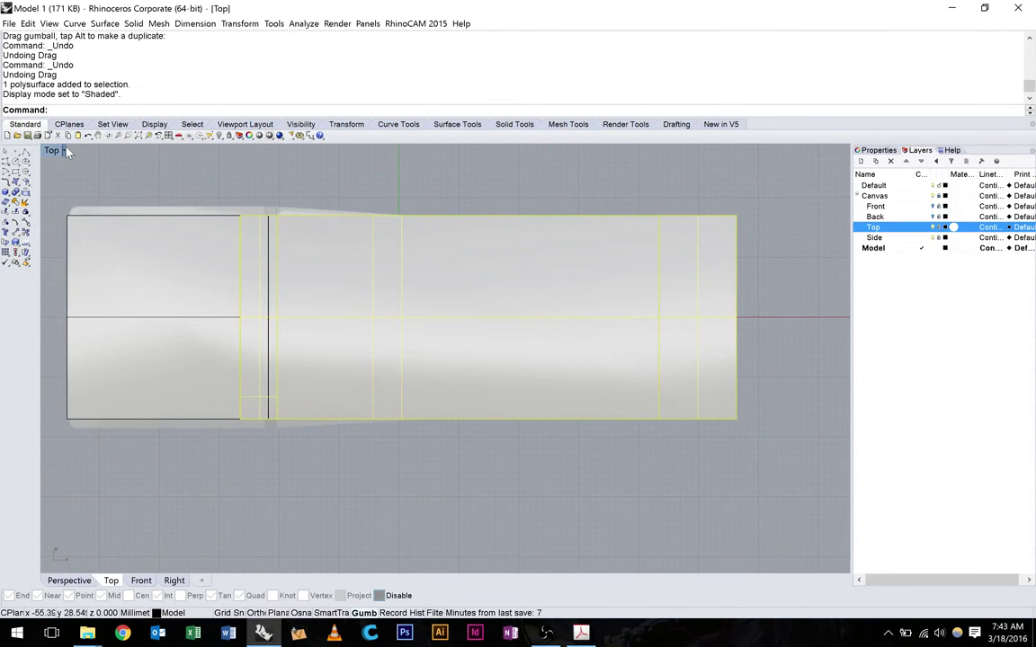
pyautogui.click(133, 24)
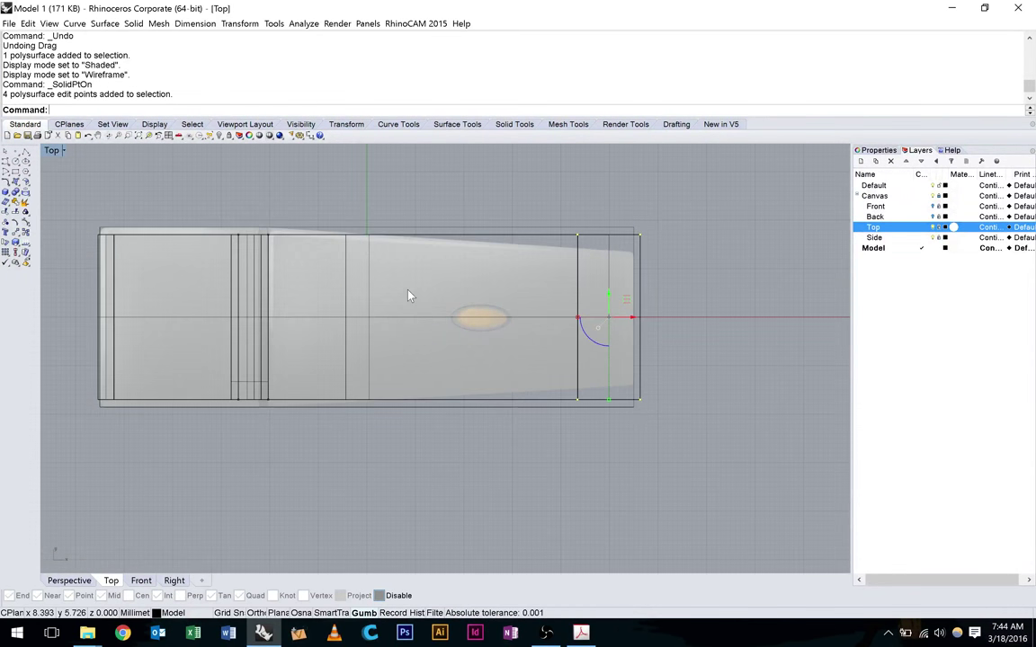
pyautogui.moveTo(403, 295)
pyautogui.write('Scale1D')
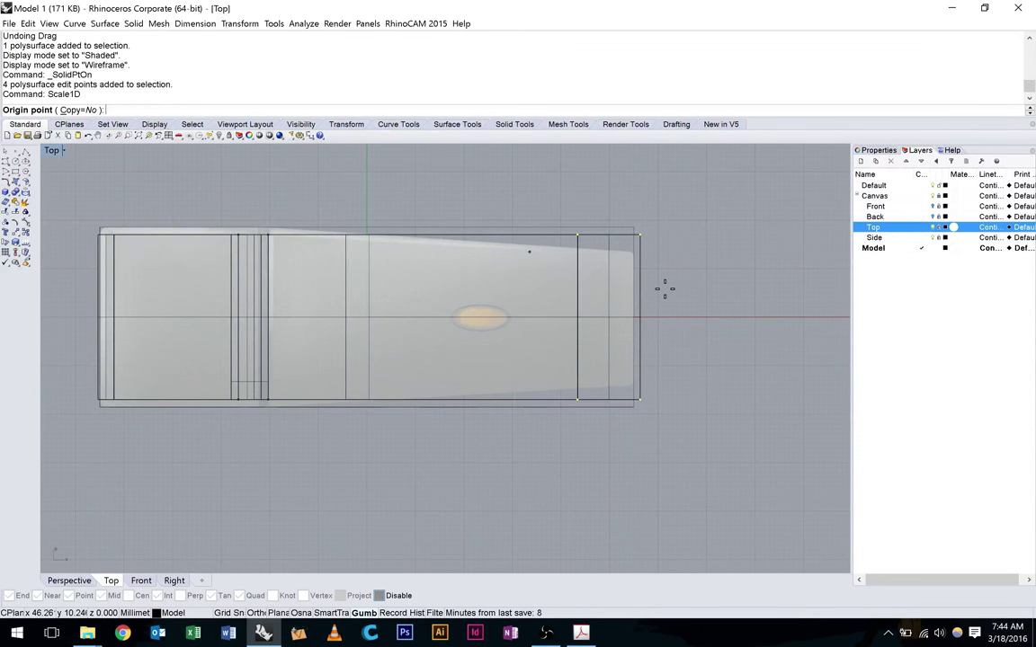
# Step: Scale the four end points in one direction (Scale1D) from a picked origin to narrow that end
pyautogui.rightClick(226, 633)
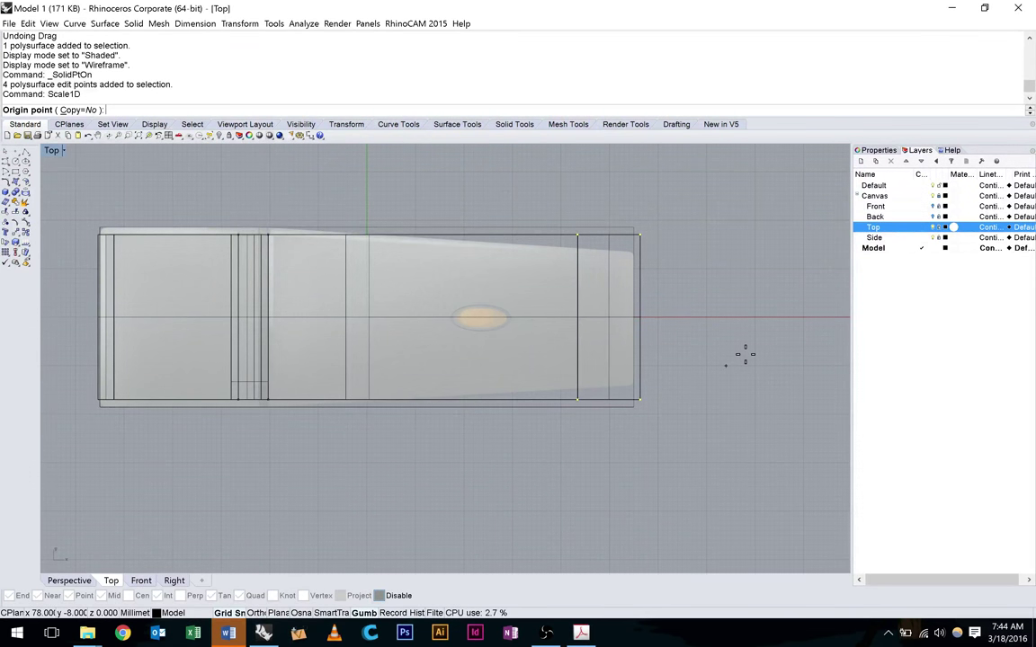
pyautogui.click(748, 358)
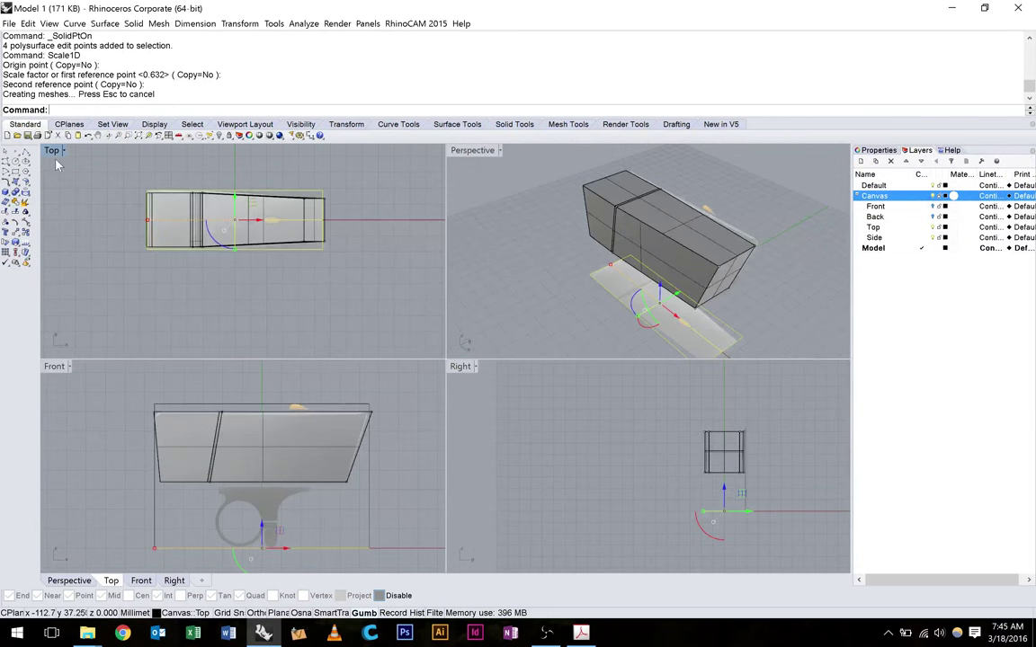
# Step: Maximize the Top viewport to rescale the end points against the canvas drawing
pyautogui.doubleClick(50, 151)
pyautogui.write('Sc')
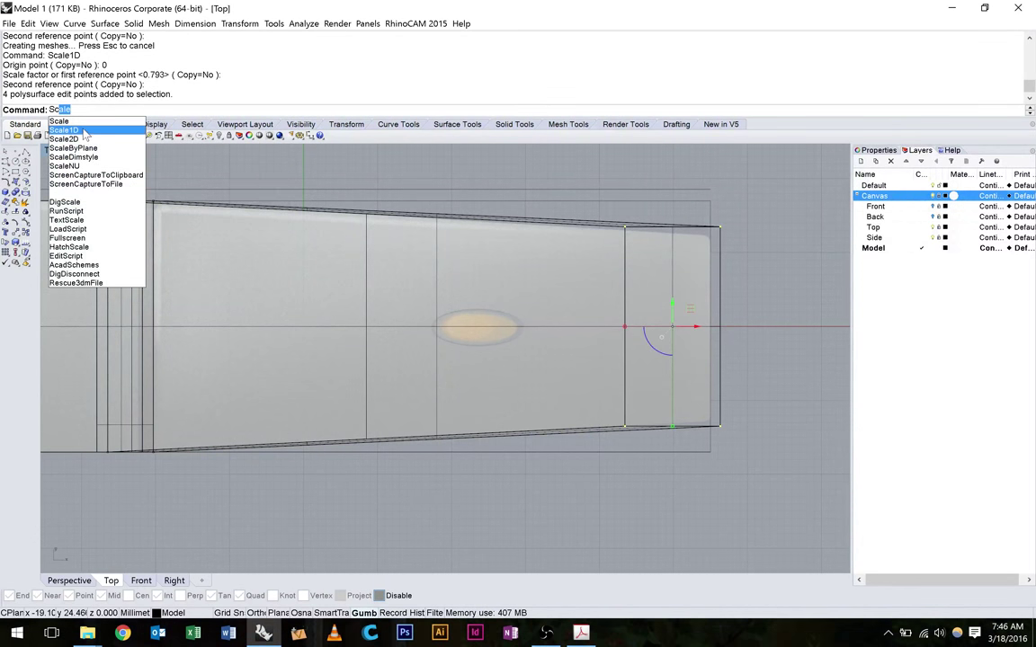
# Step: Rescale the end points with Scale1D again, then view the tapered body end-on in Perspective
pyautogui.click(65, 130)
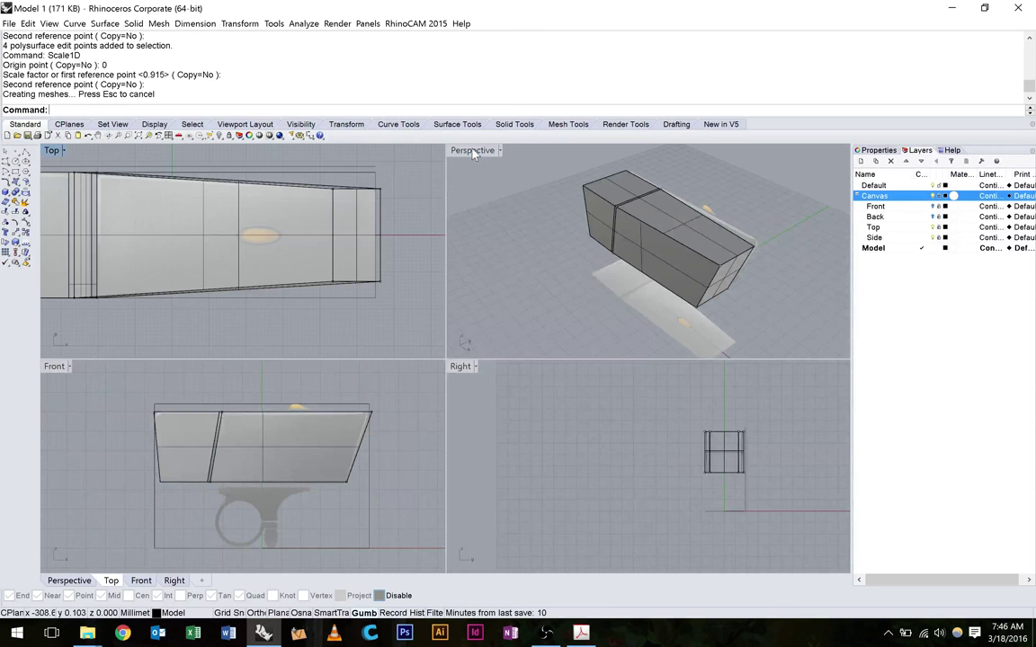
pyautogui.doubleClick(471, 152)
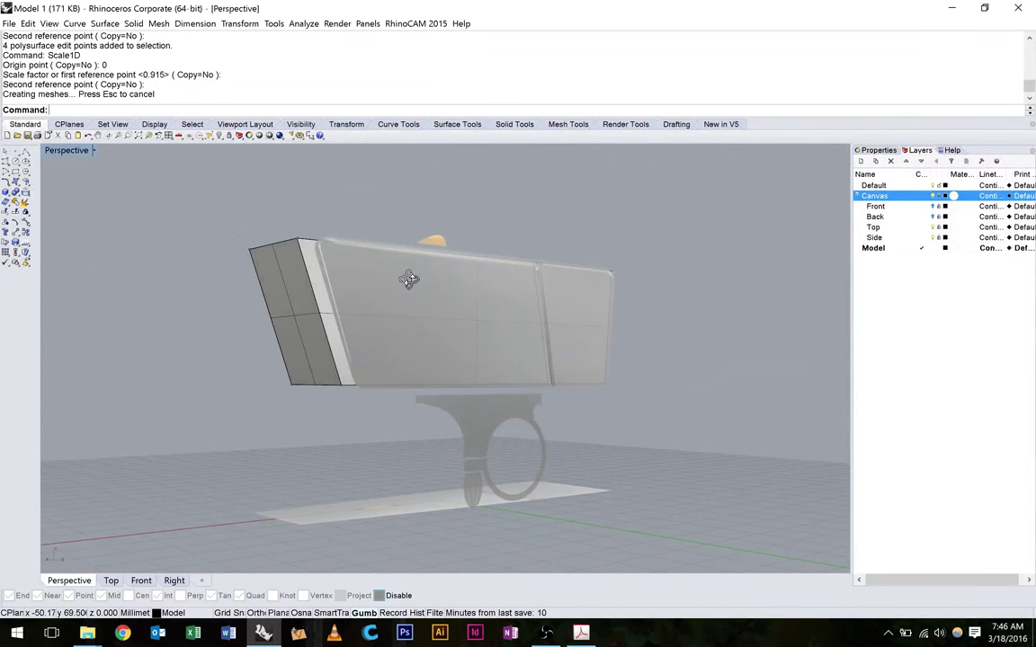
pyautogui.moveTo(410, 279); pyautogui.dragTo(759, 291)
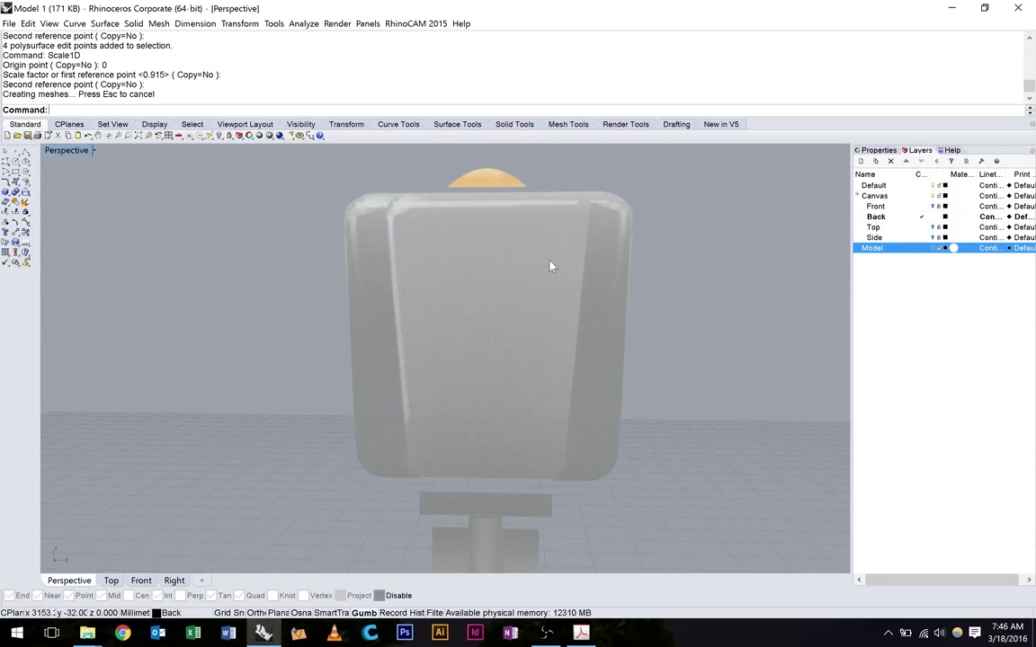
pyautogui.moveTo(824, 320)
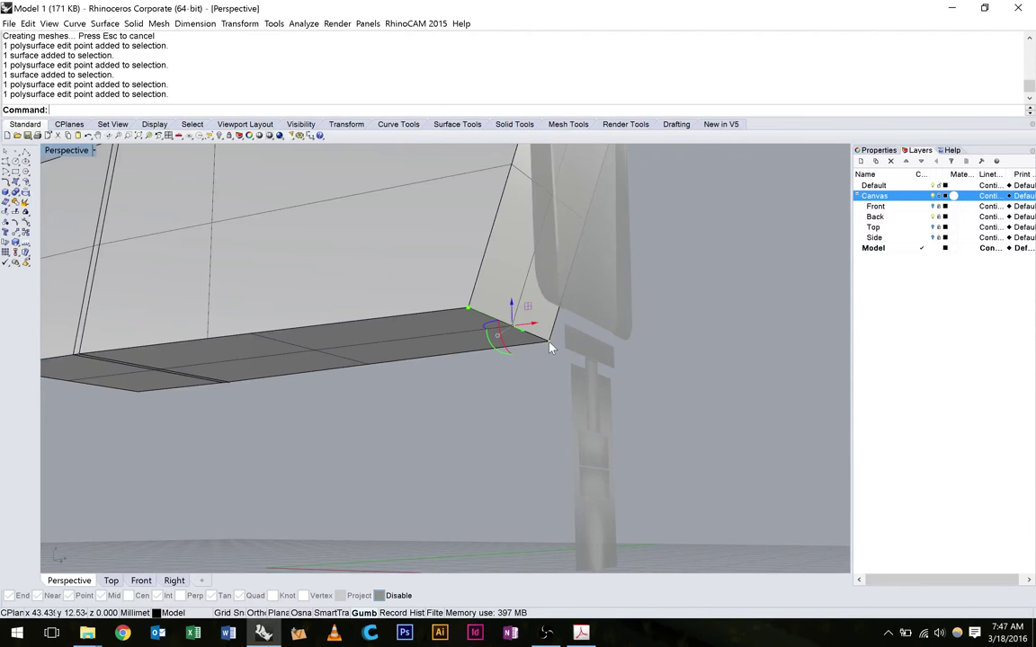
# Step: Taper the body by one-direction scaling its corner points, then inspect it in maximized Perspective
pyautogui.click(173, 579)
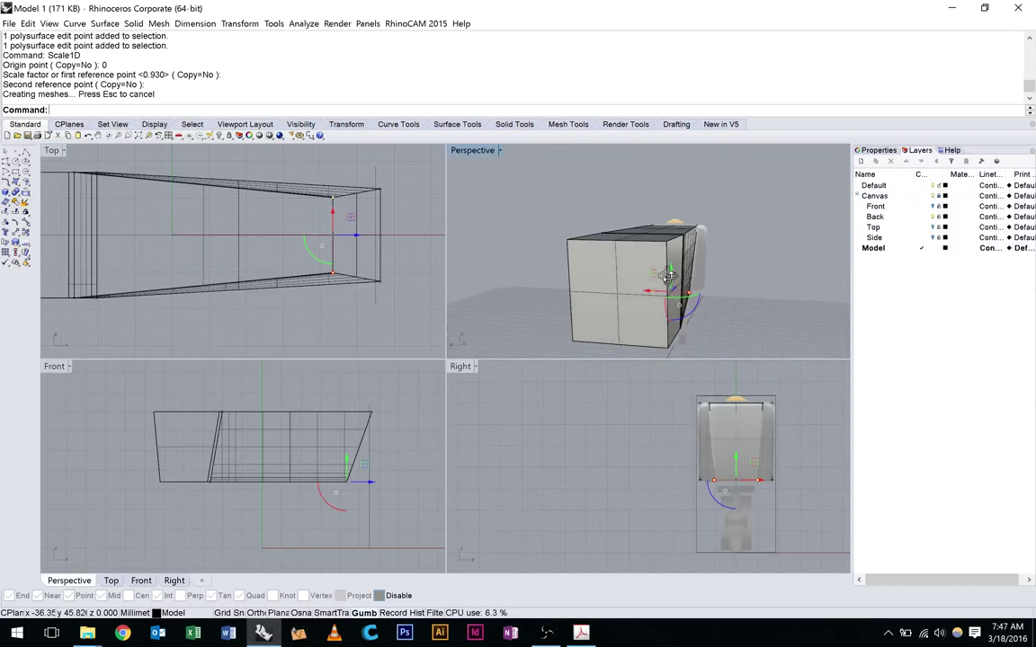
pyautogui.moveTo(669, 273); pyautogui.dragTo(602, 288)
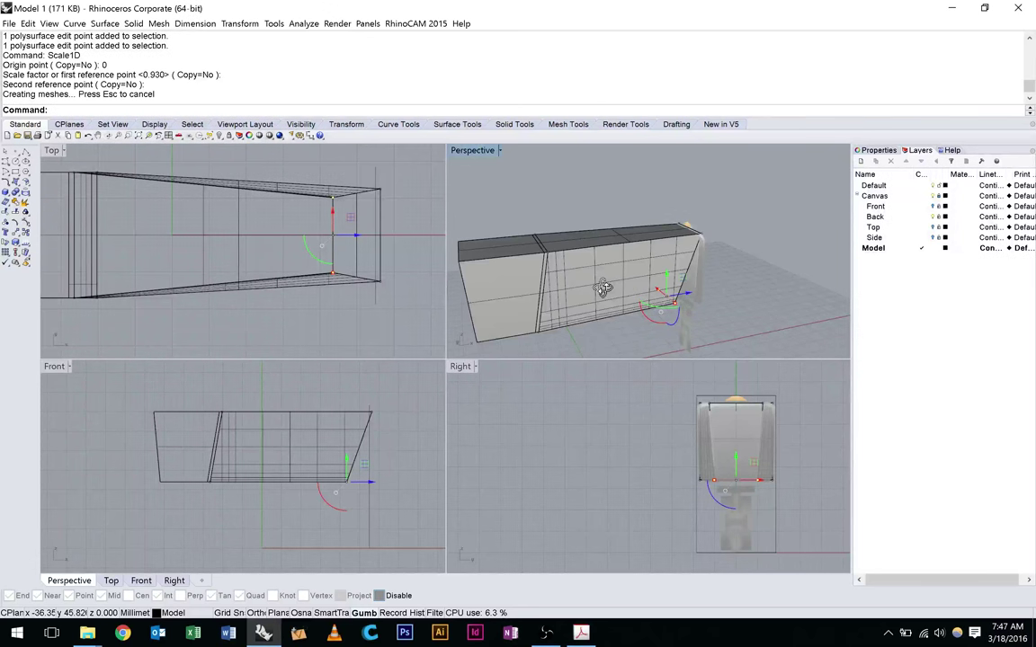
pyautogui.doubleClick(472, 151)
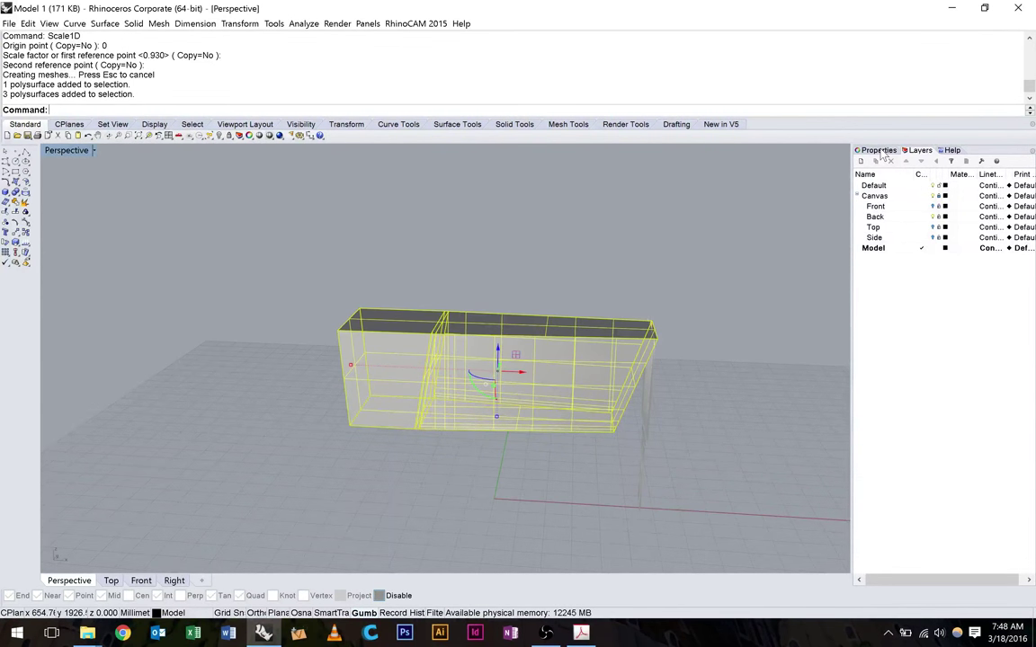
# Step: Save the tapered two-block body to the bike light file
pyautogui.click(877, 151)
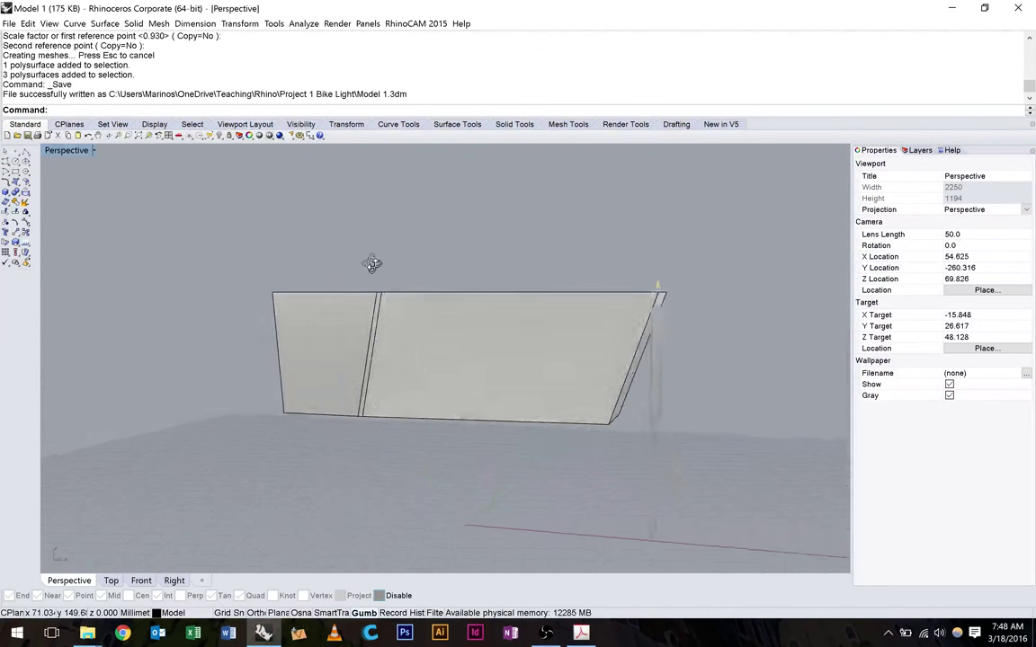
pyautogui.moveTo(372, 262); pyautogui.dragTo(415, 286)
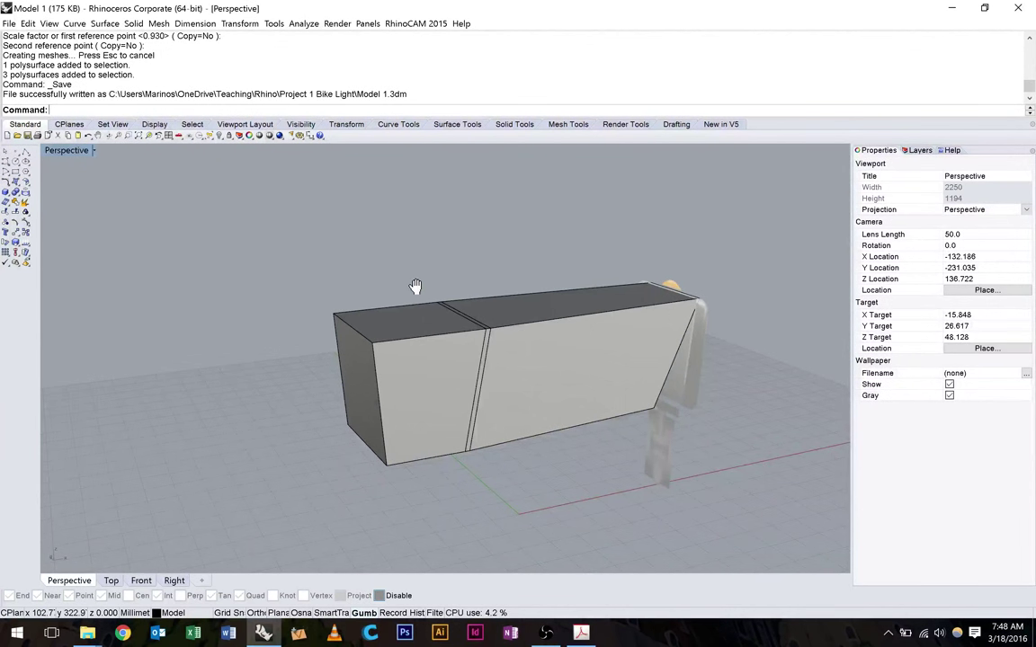
# Step: Start Fillet Edge with radius 3.5 and pick the end face and top edges of the body
pyautogui.click(133, 23)
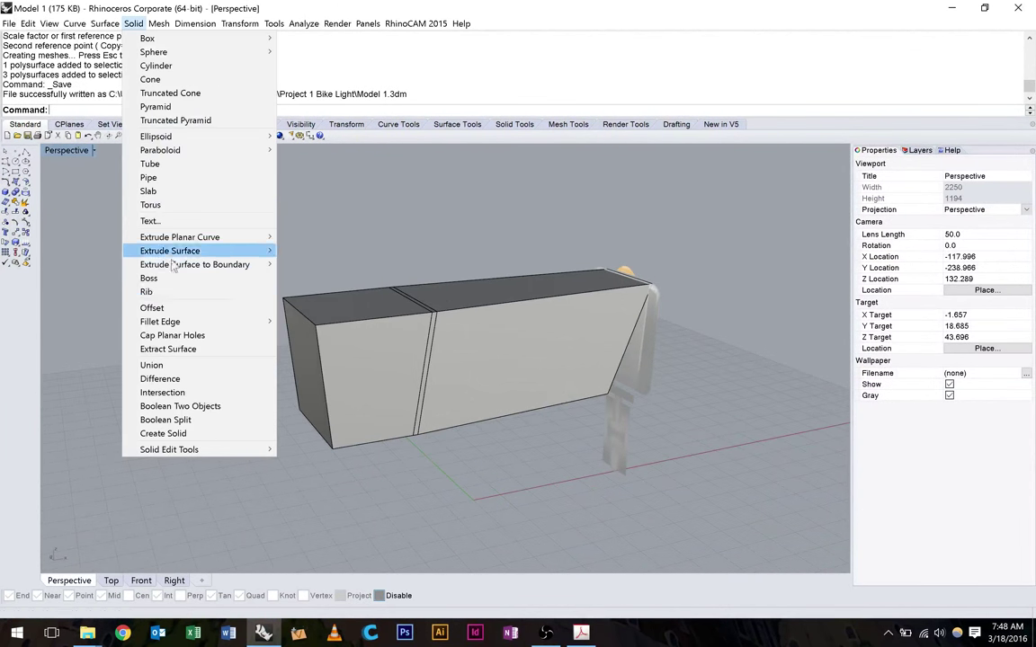
pyautogui.moveTo(160, 320)
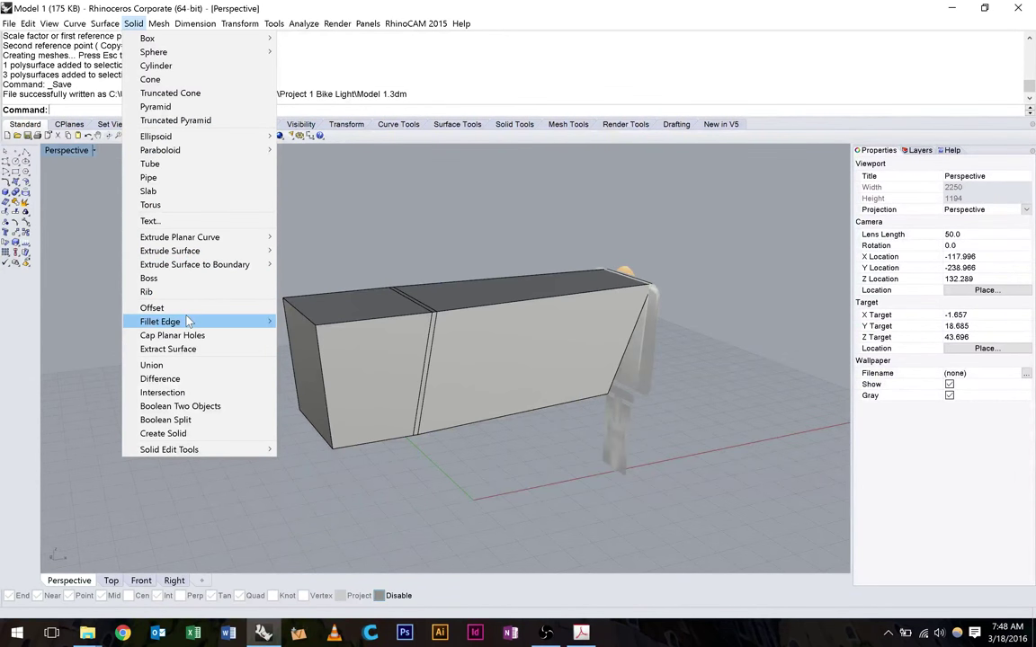
pyautogui.click(160, 320)
pyautogui.write('3.5')
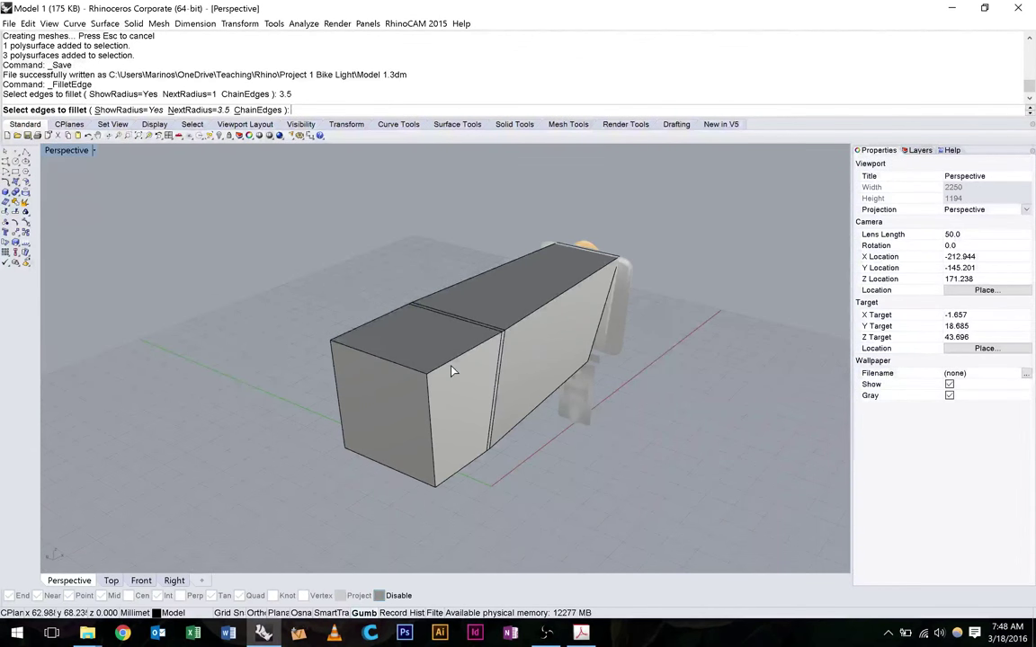
pyautogui.click(392, 359)
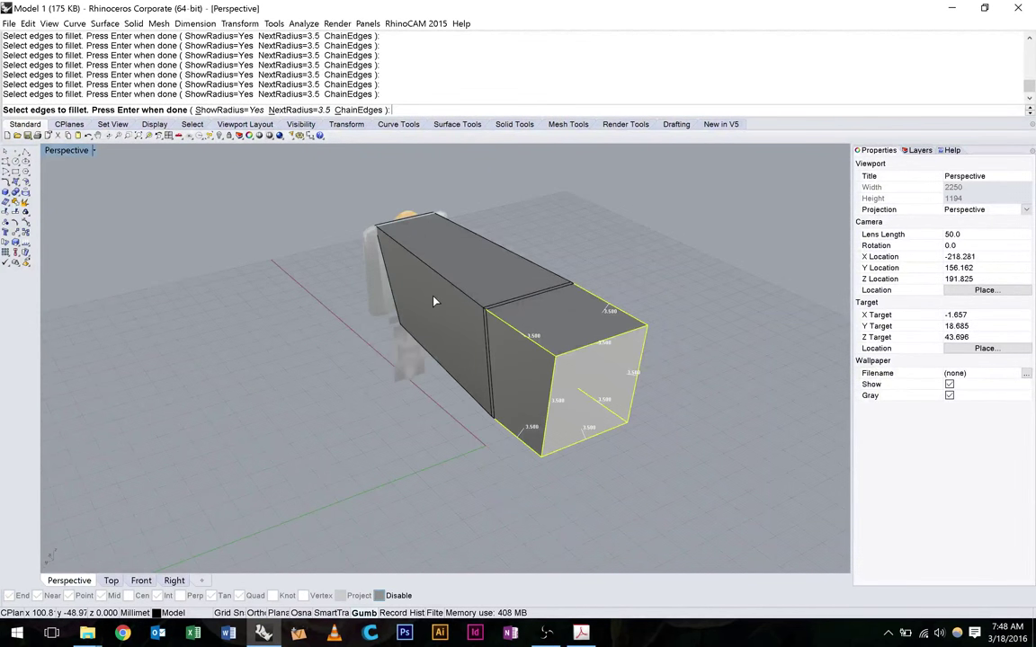
pyautogui.moveTo(419, 280)
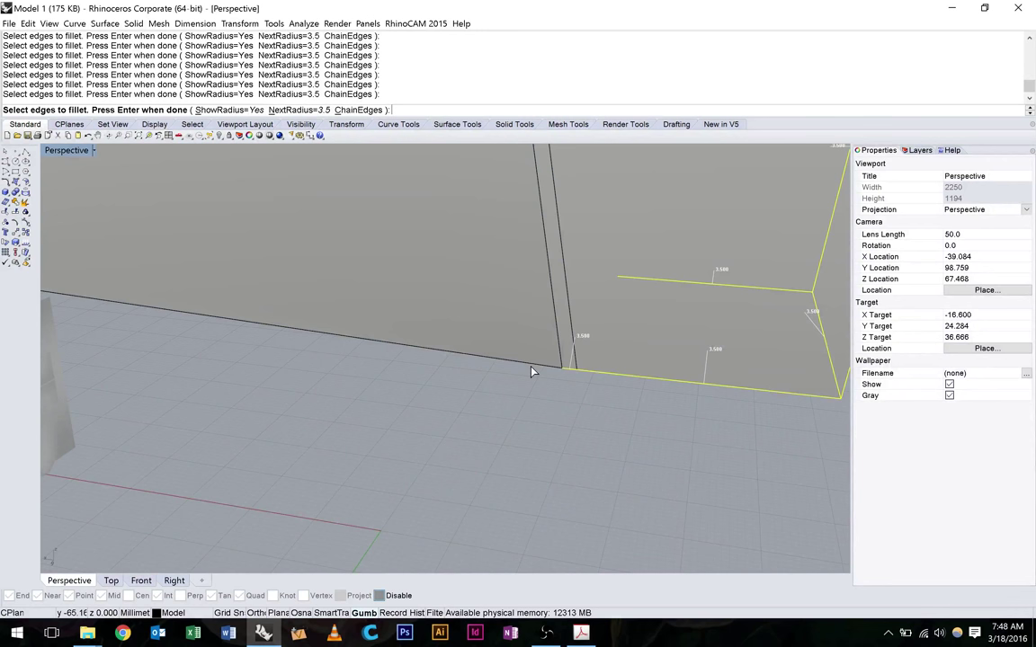
pyautogui.moveTo(531, 370); pyautogui.dragTo(320, 370)
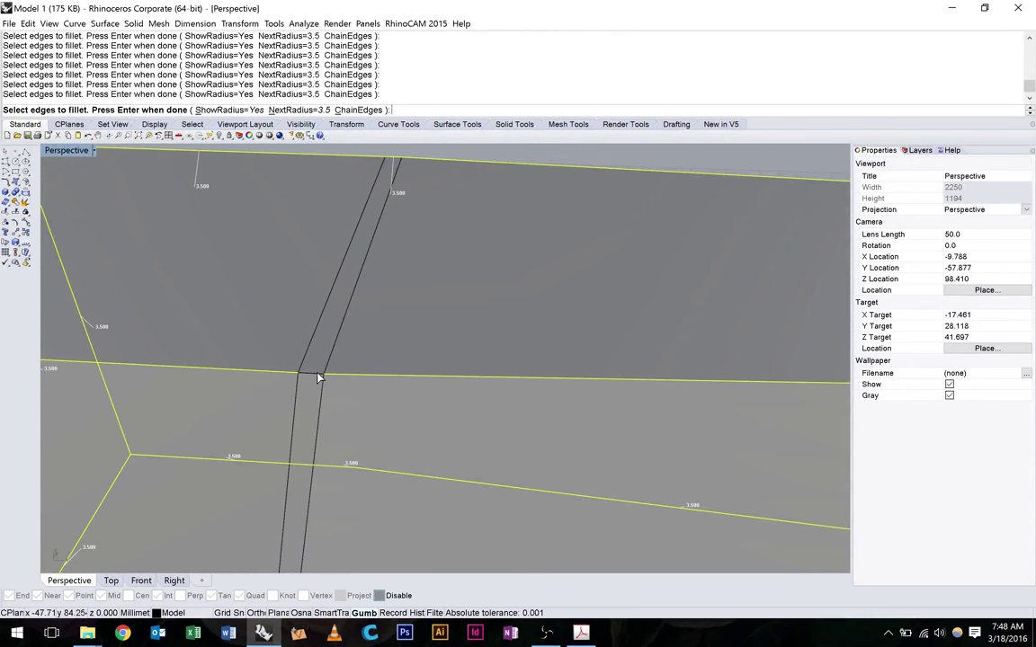
pyautogui.moveTo(450, 359); pyautogui.dragTo(513, 369)
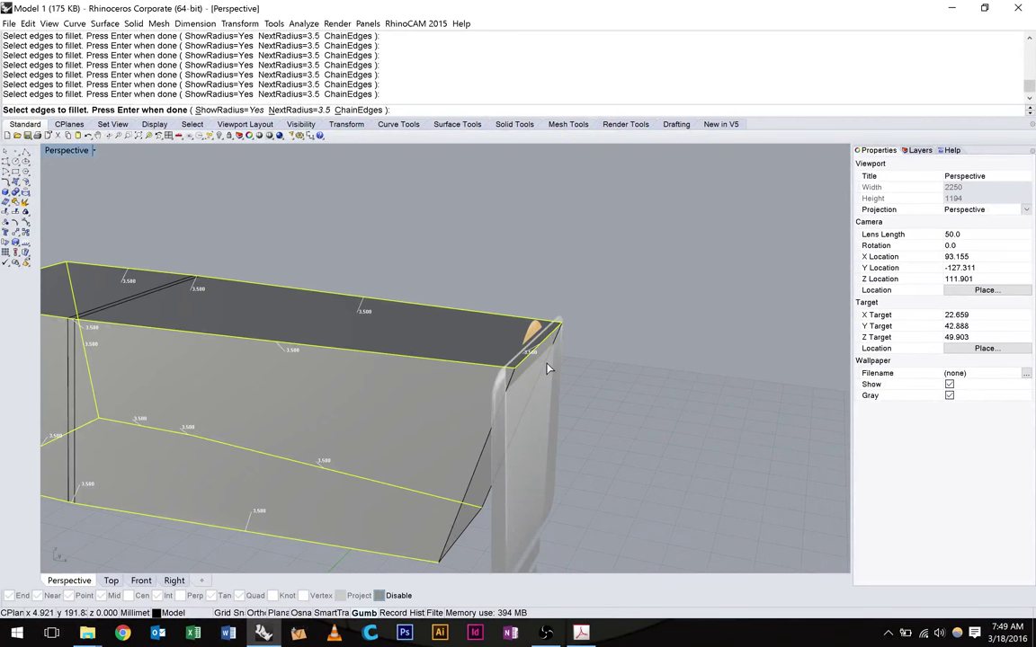
pyautogui.moveTo(543, 369); pyautogui.dragTo(428, 449)
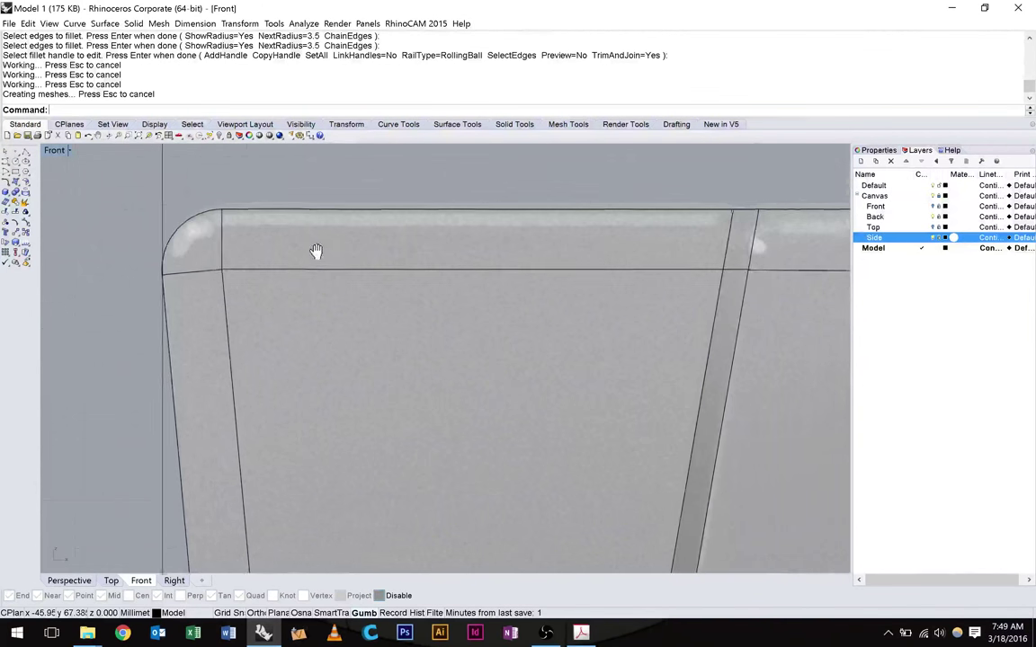
# Step: Accept the 3.5 fillets and inspect the rounded two-block body from the side
pyautogui.scroll(-3)
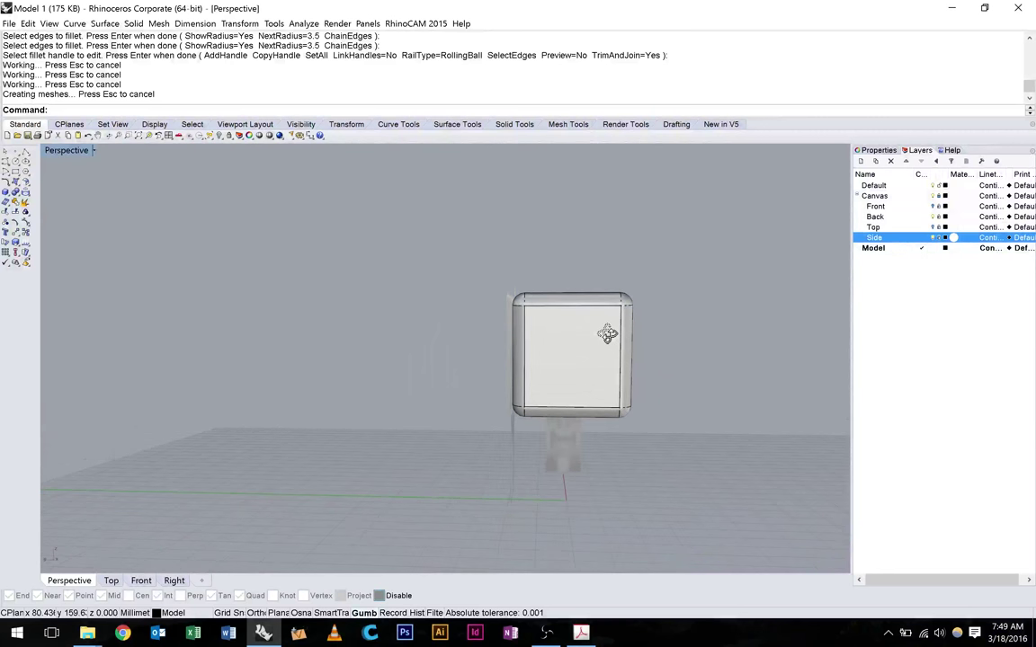
pyautogui.moveTo(608, 335); pyautogui.dragTo(489, 349)
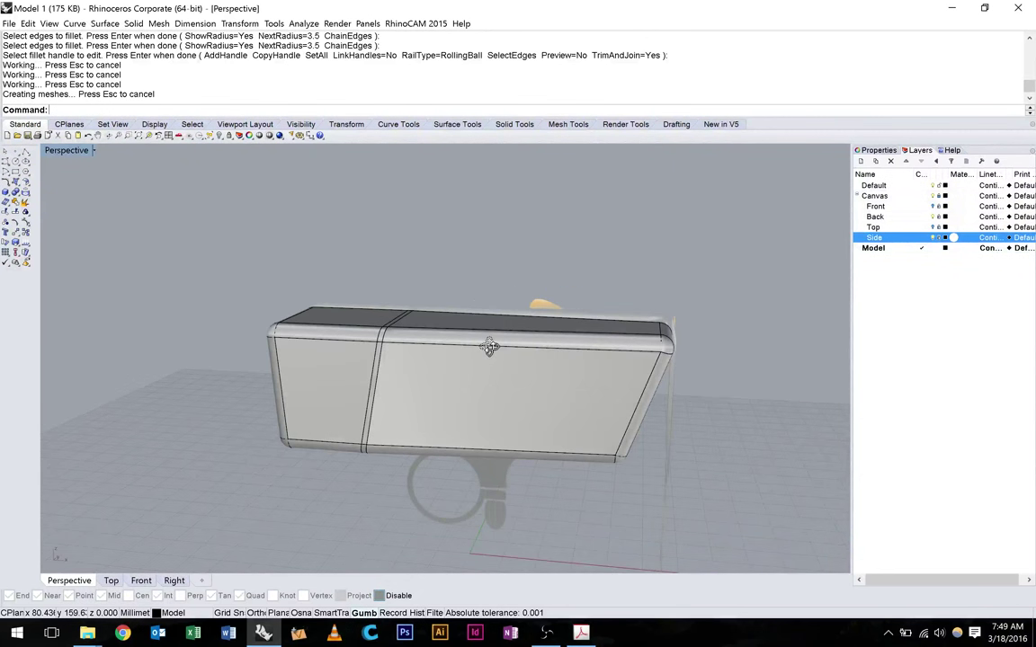